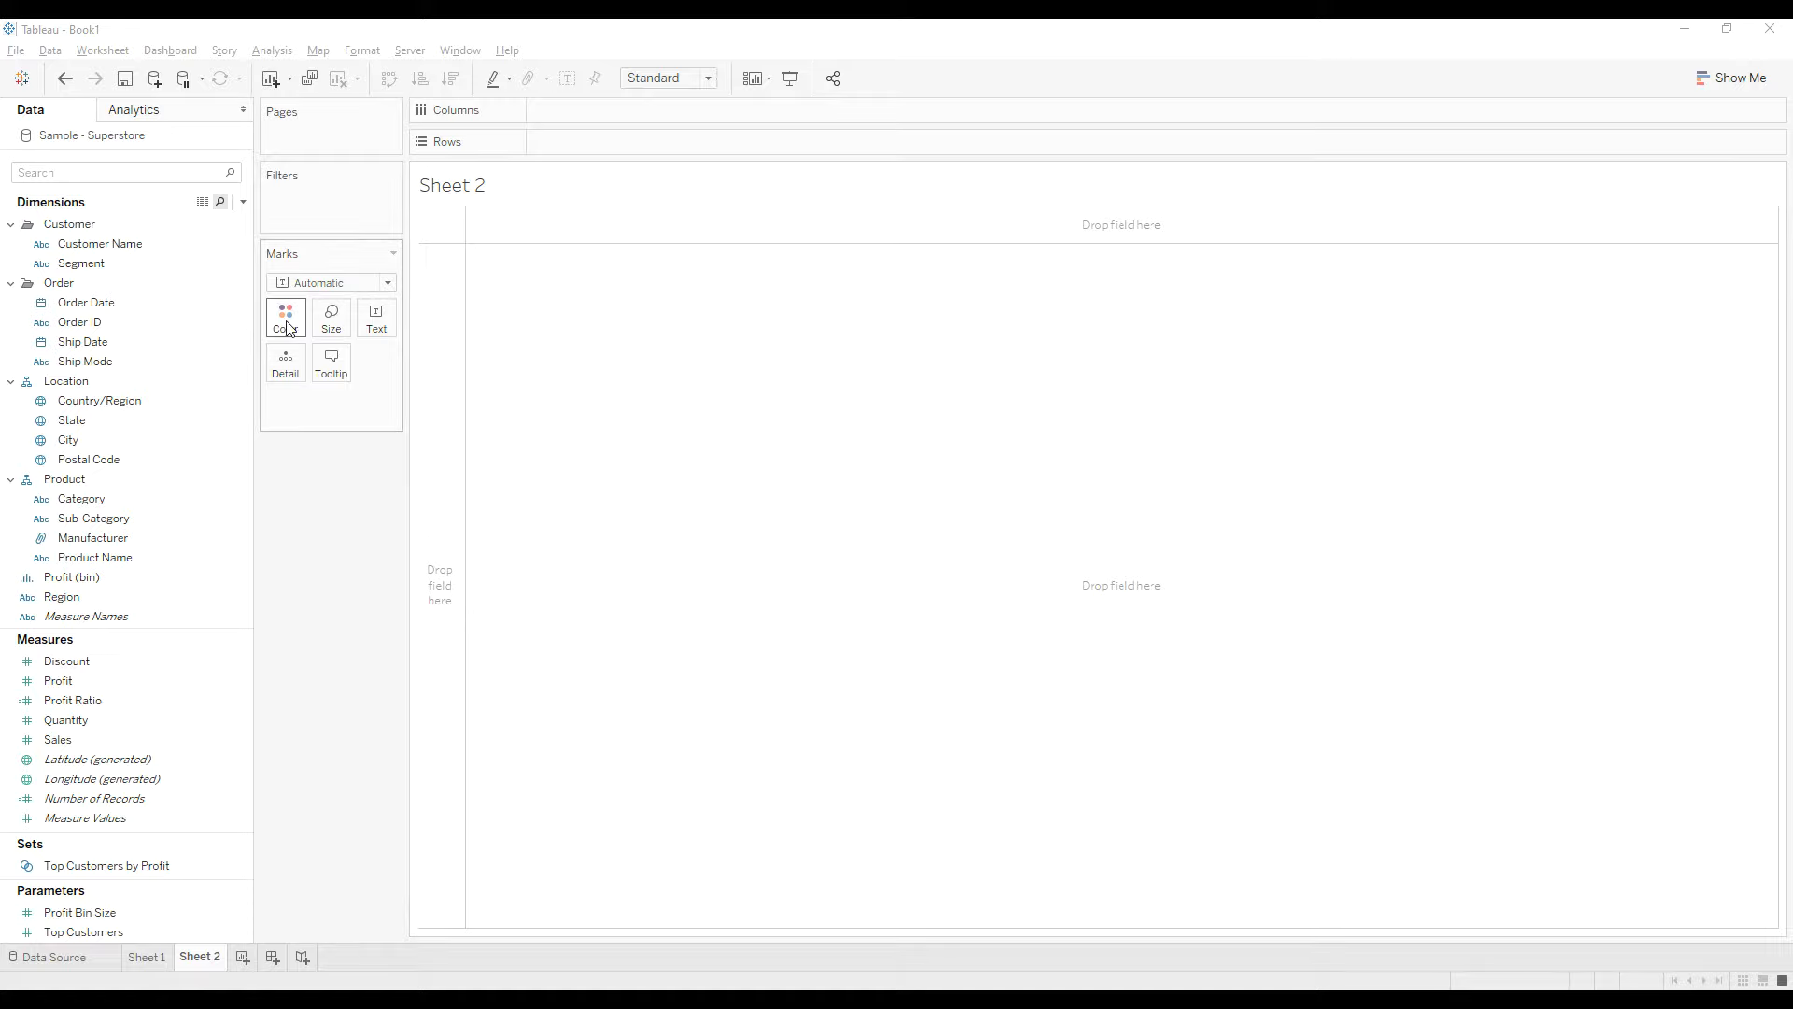
- Put Customer Name and exact Order Date on Rows of Sheet 2
left_click_drag(100, 244, 637, 142)
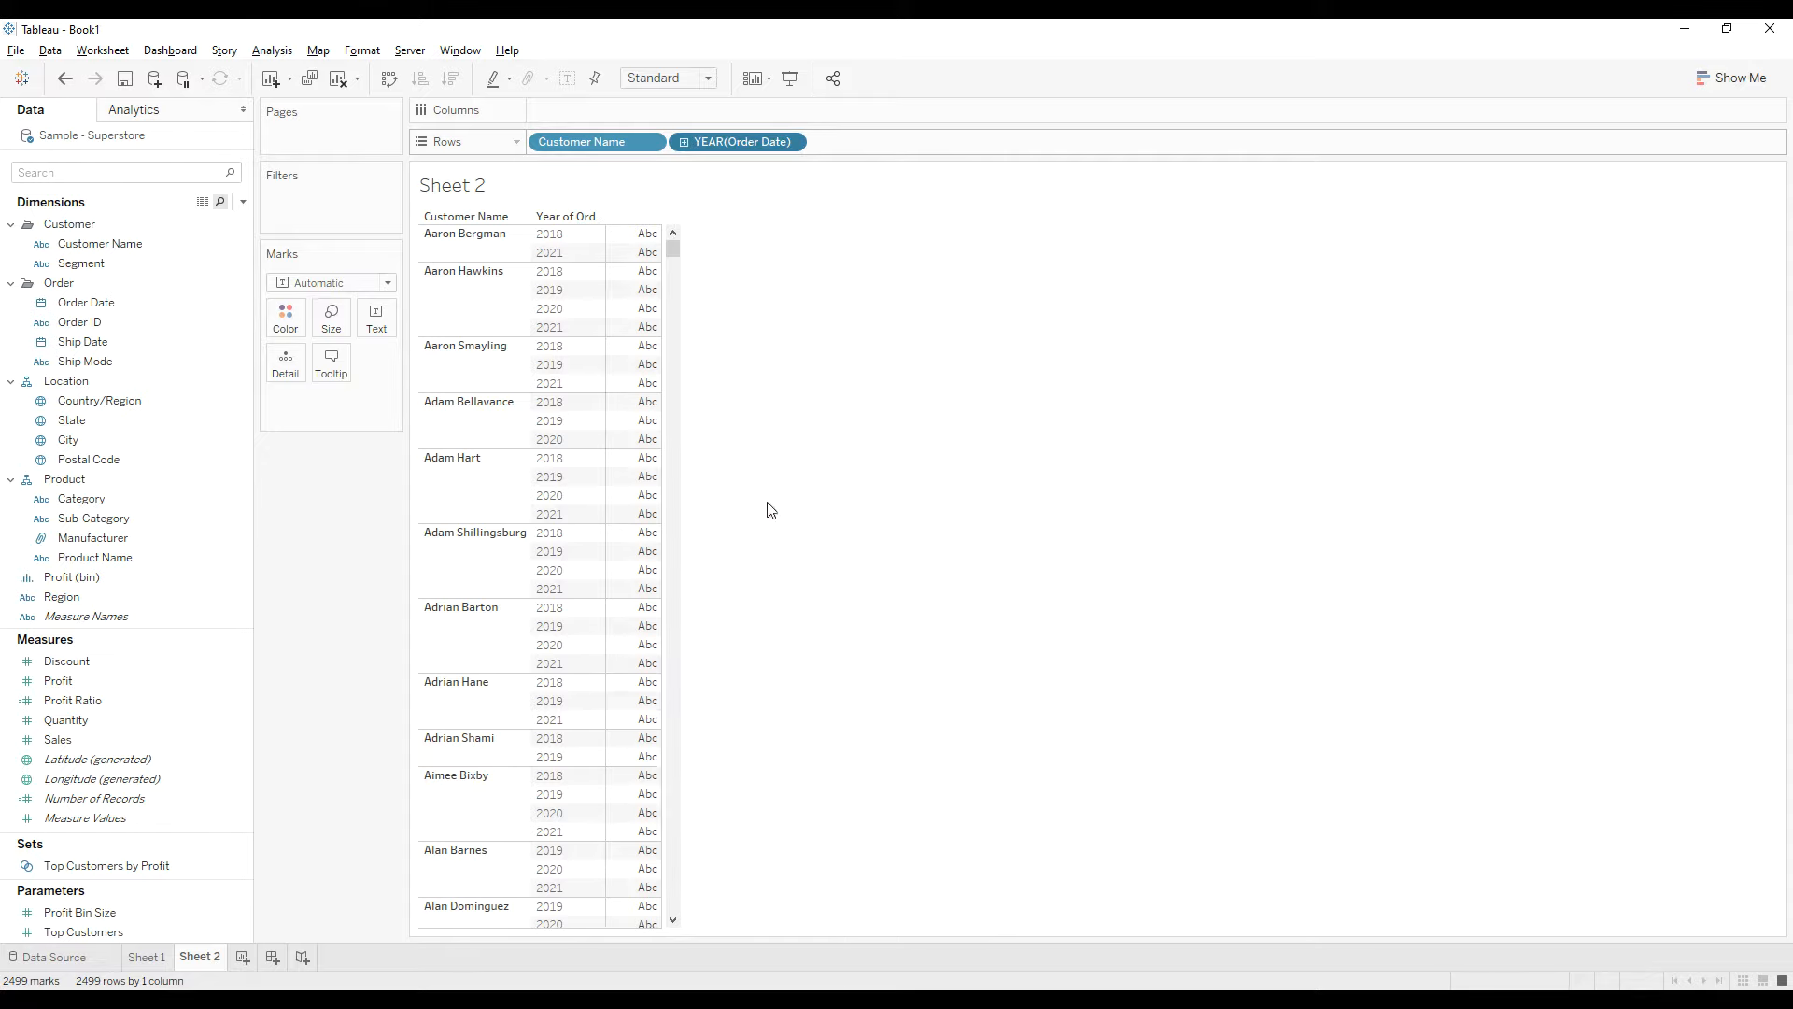
mouse_move(734, 148)
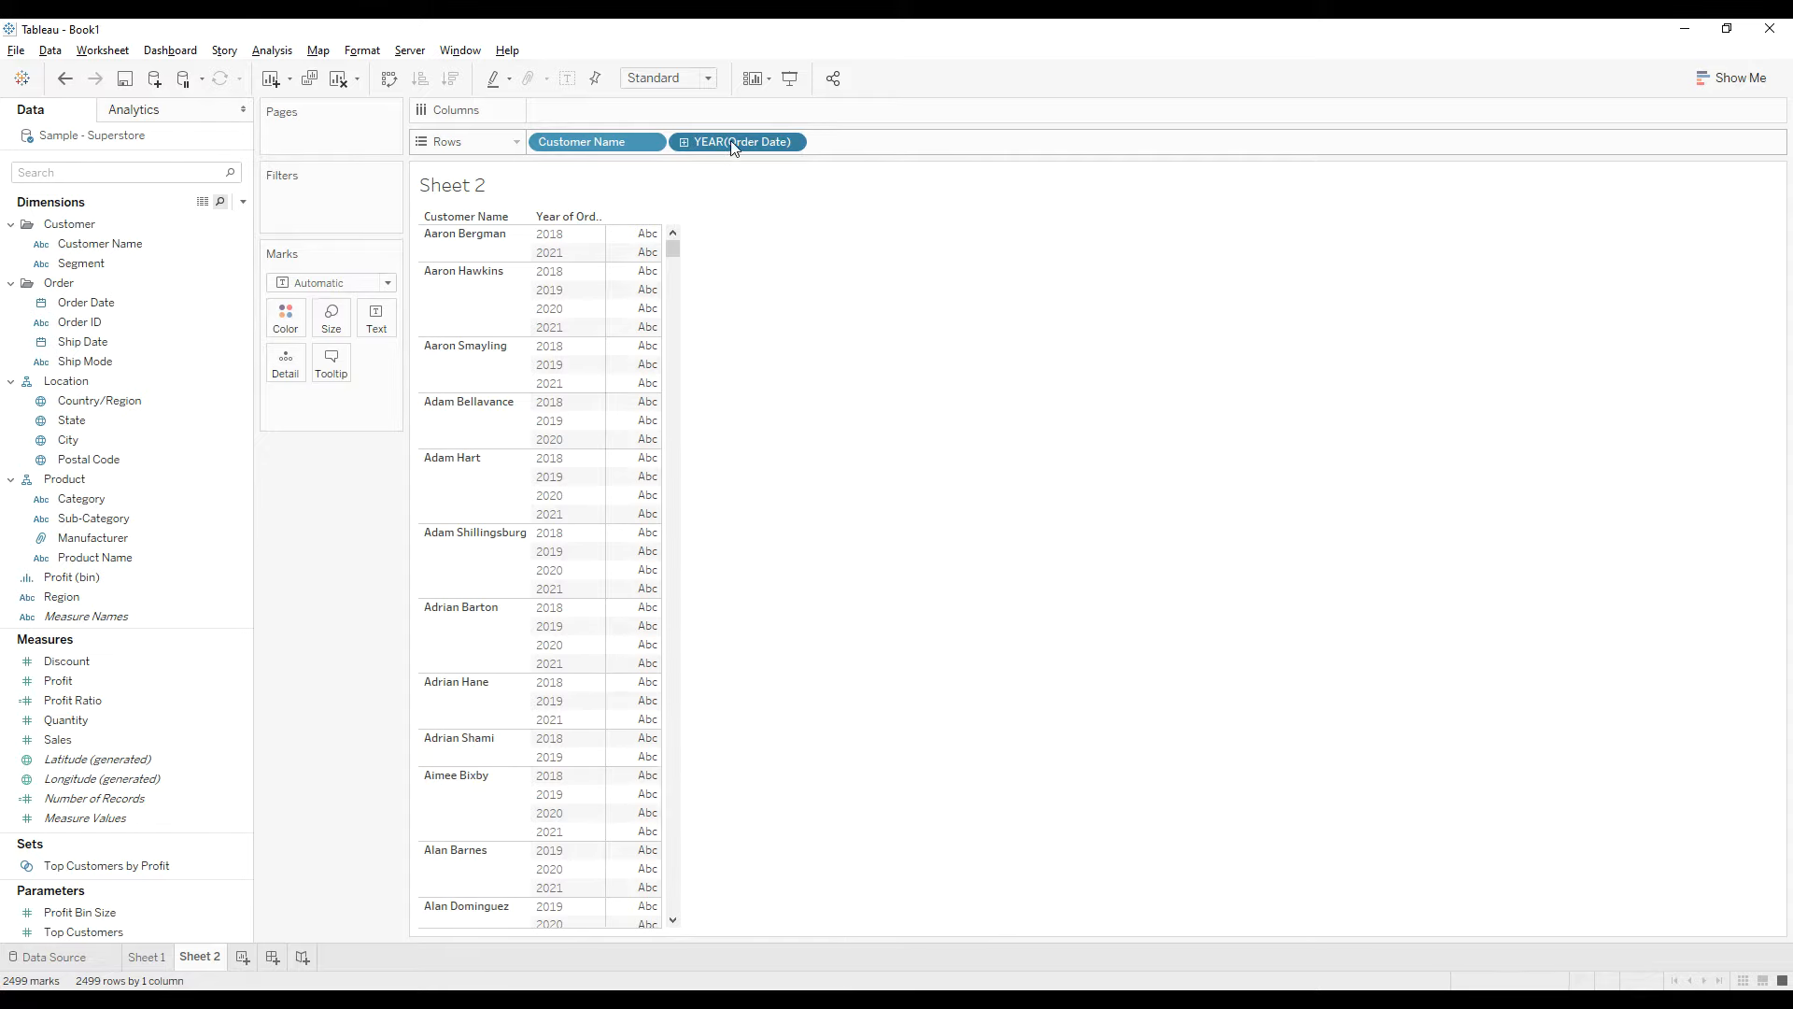
right_click(736, 141)
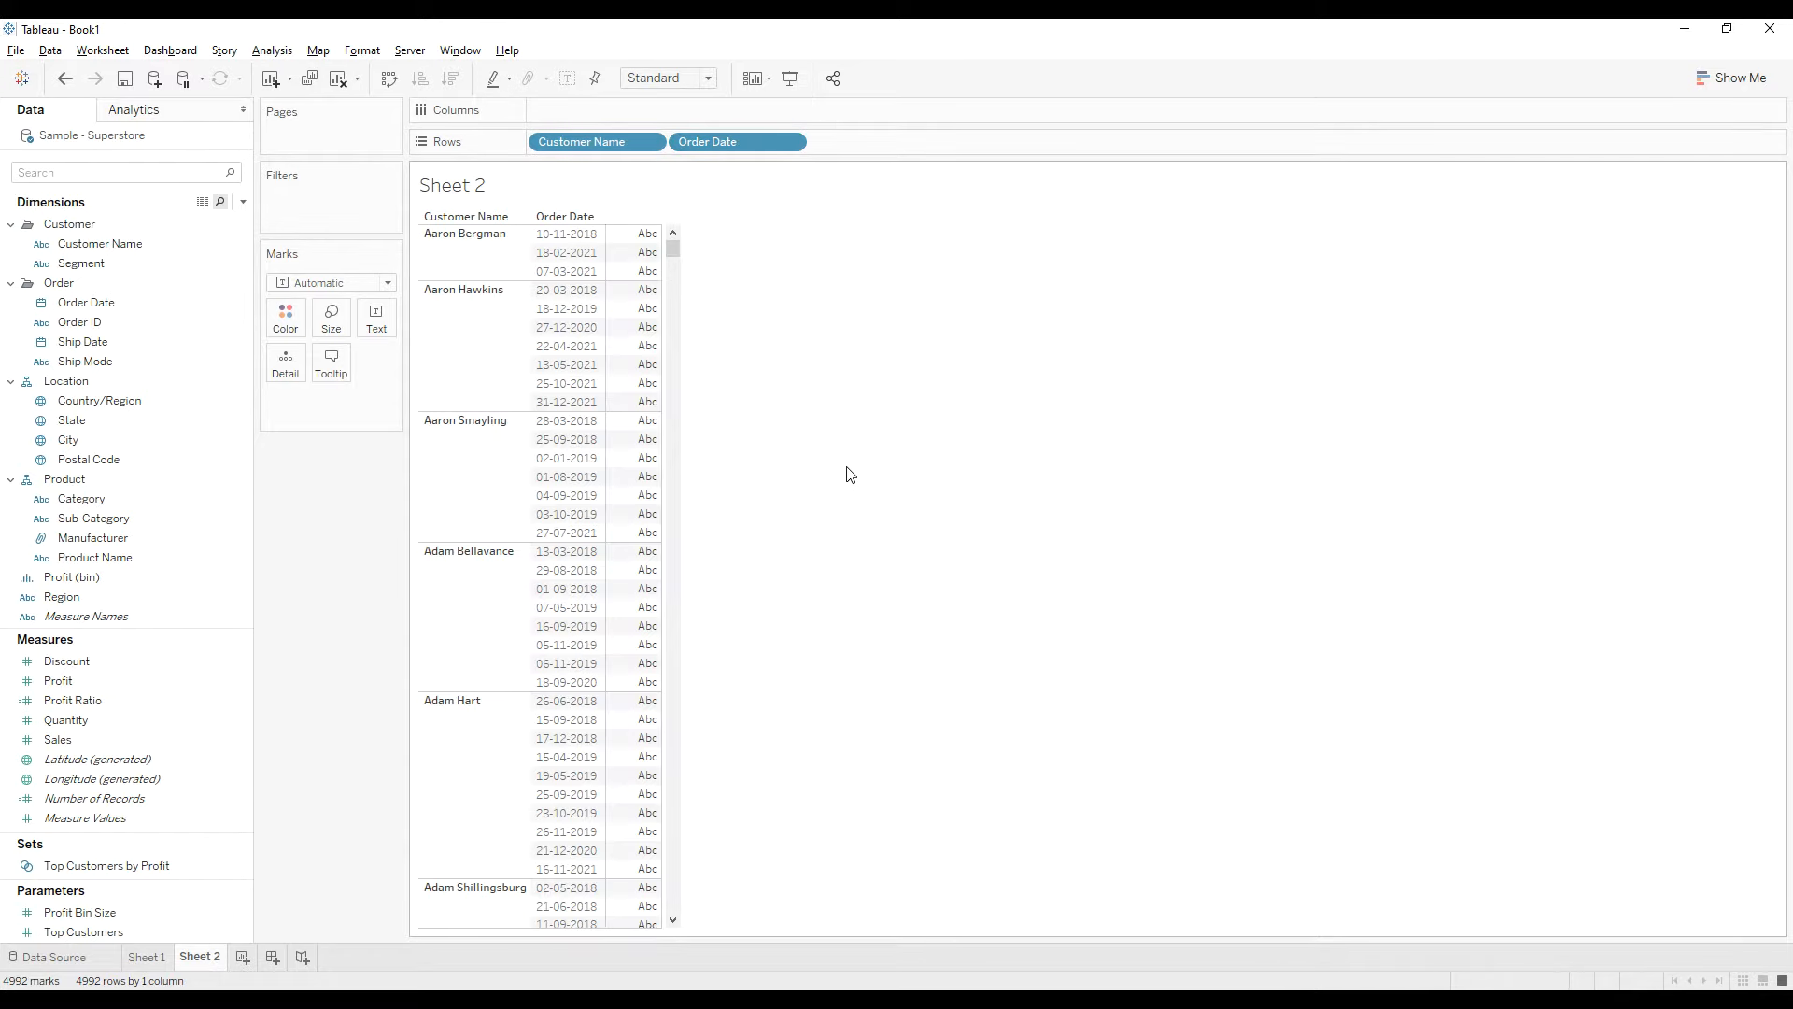
mouse_move(821, 490)
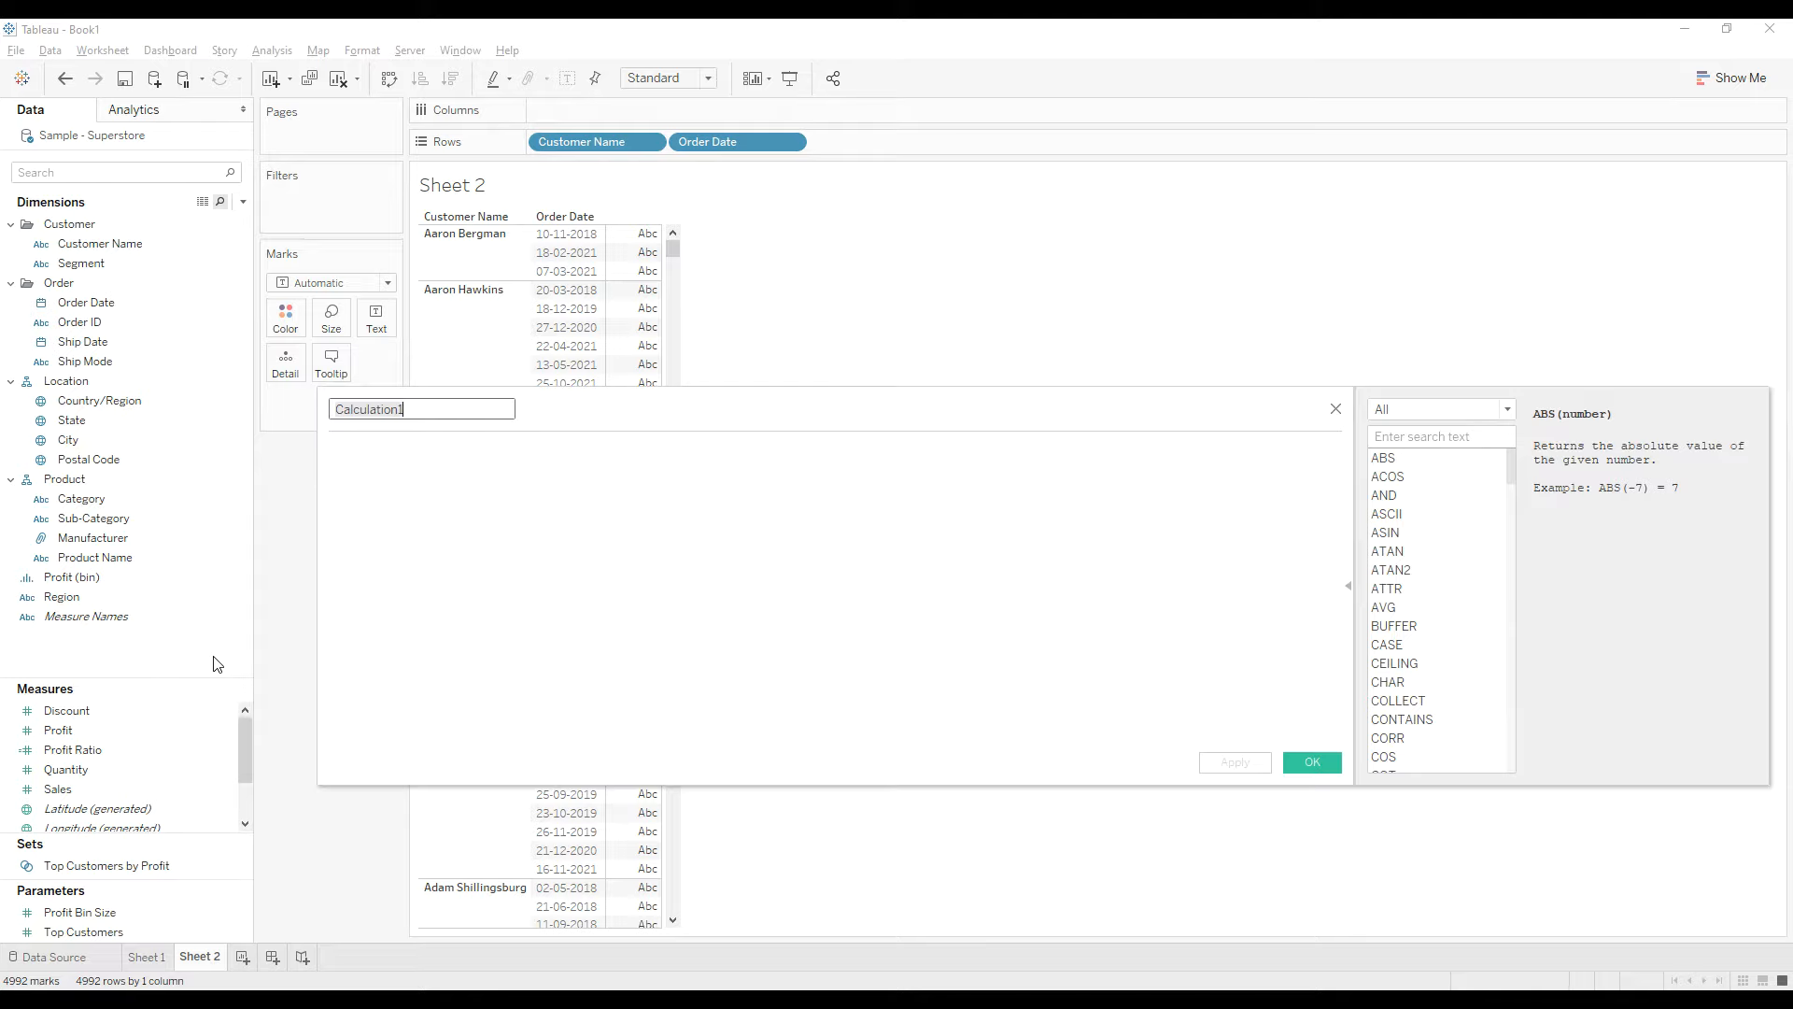
- Create a calculated field 'Last' with the formula last()
type("Last")
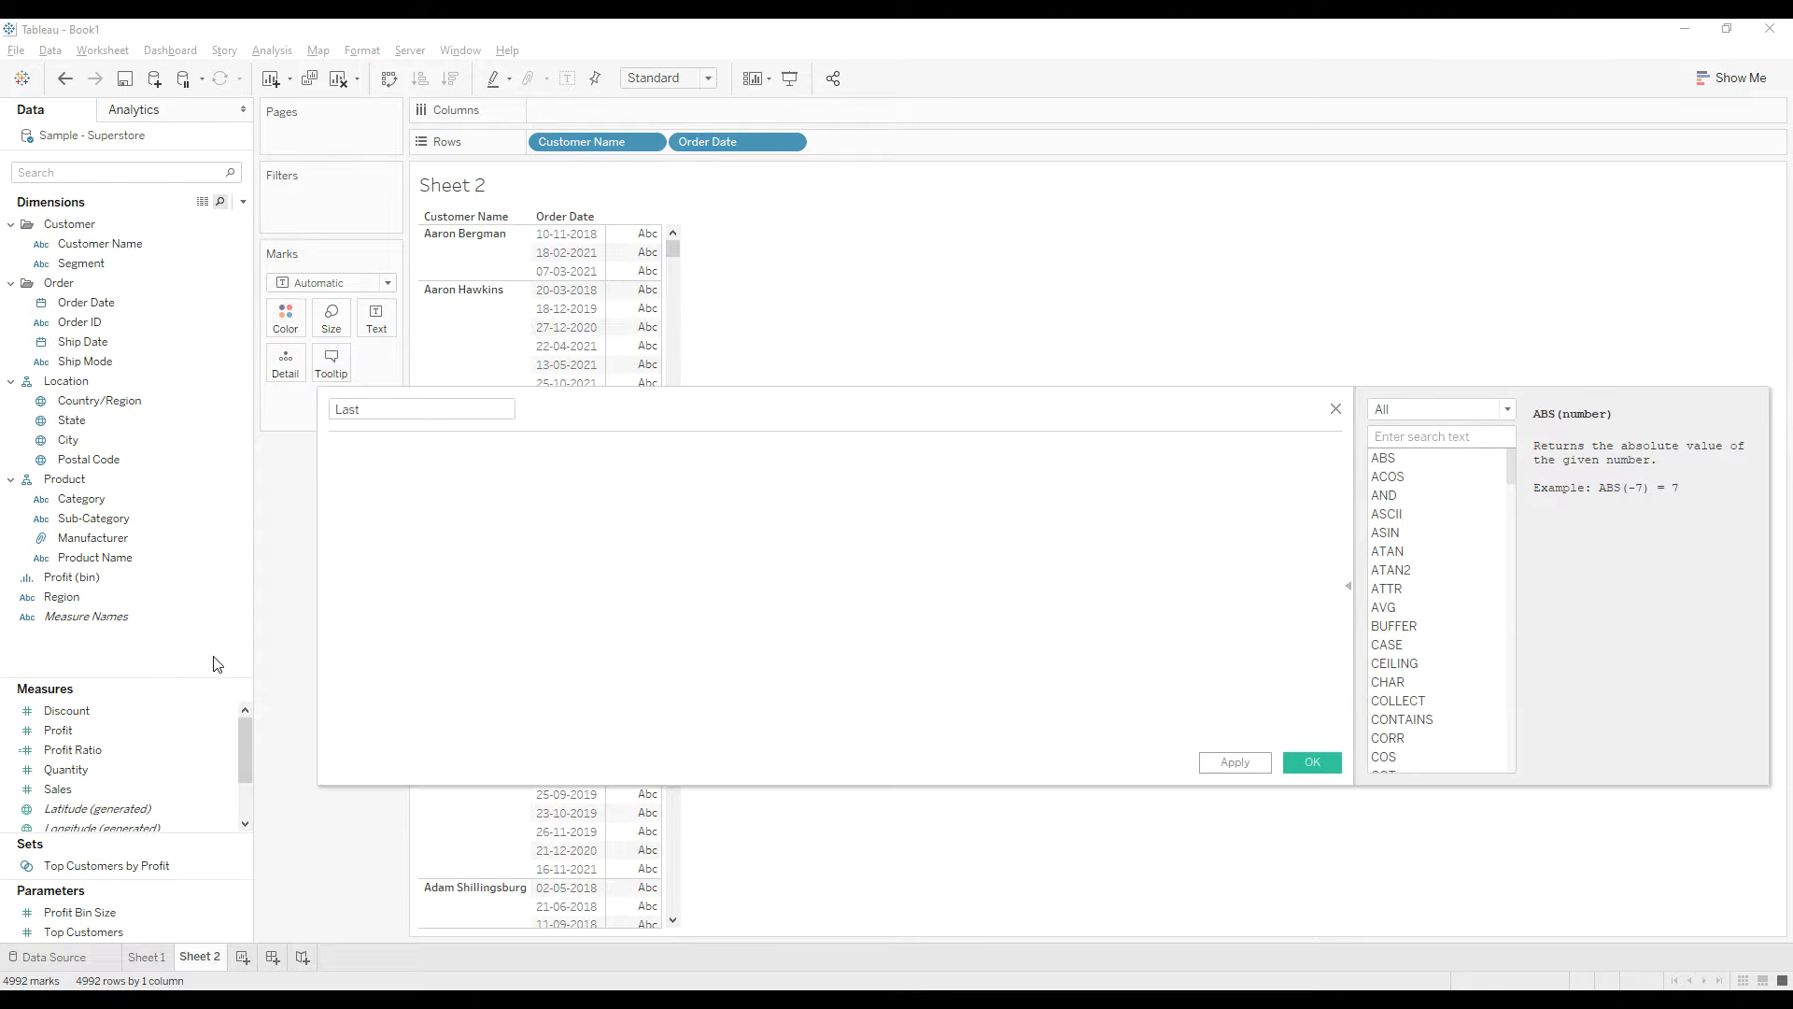
type("last()")
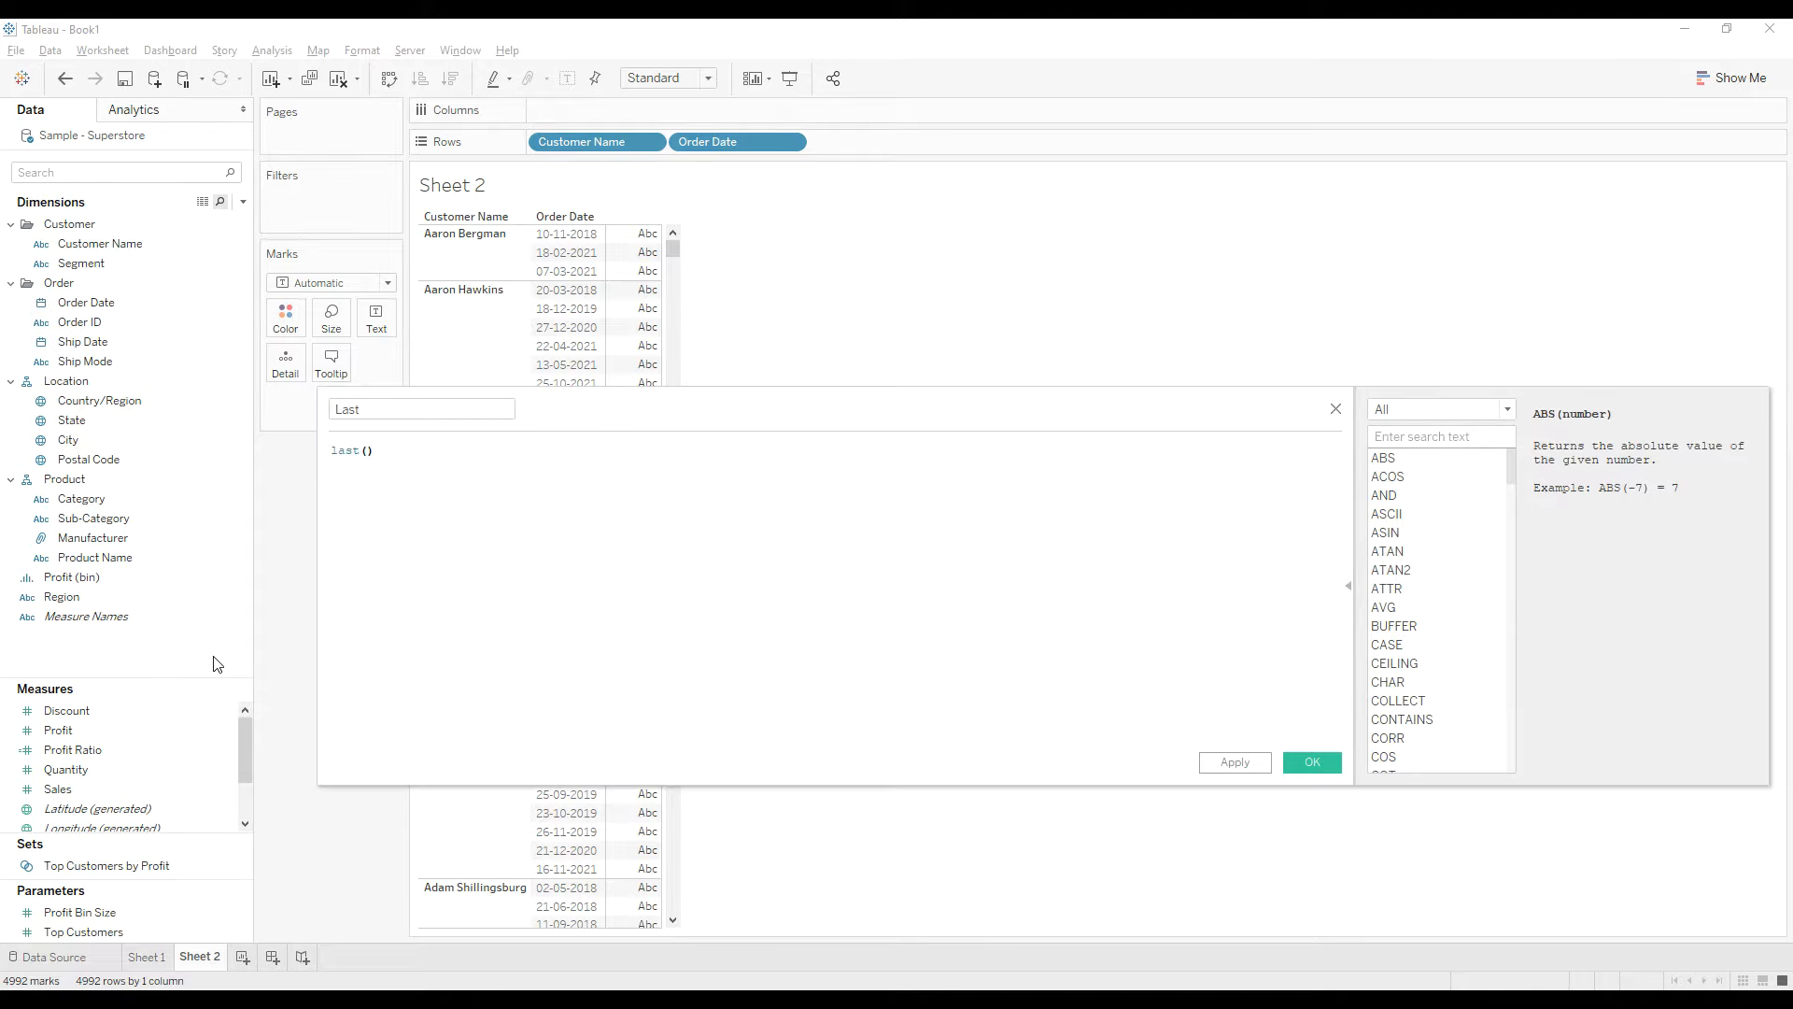
left_click(1313, 762)
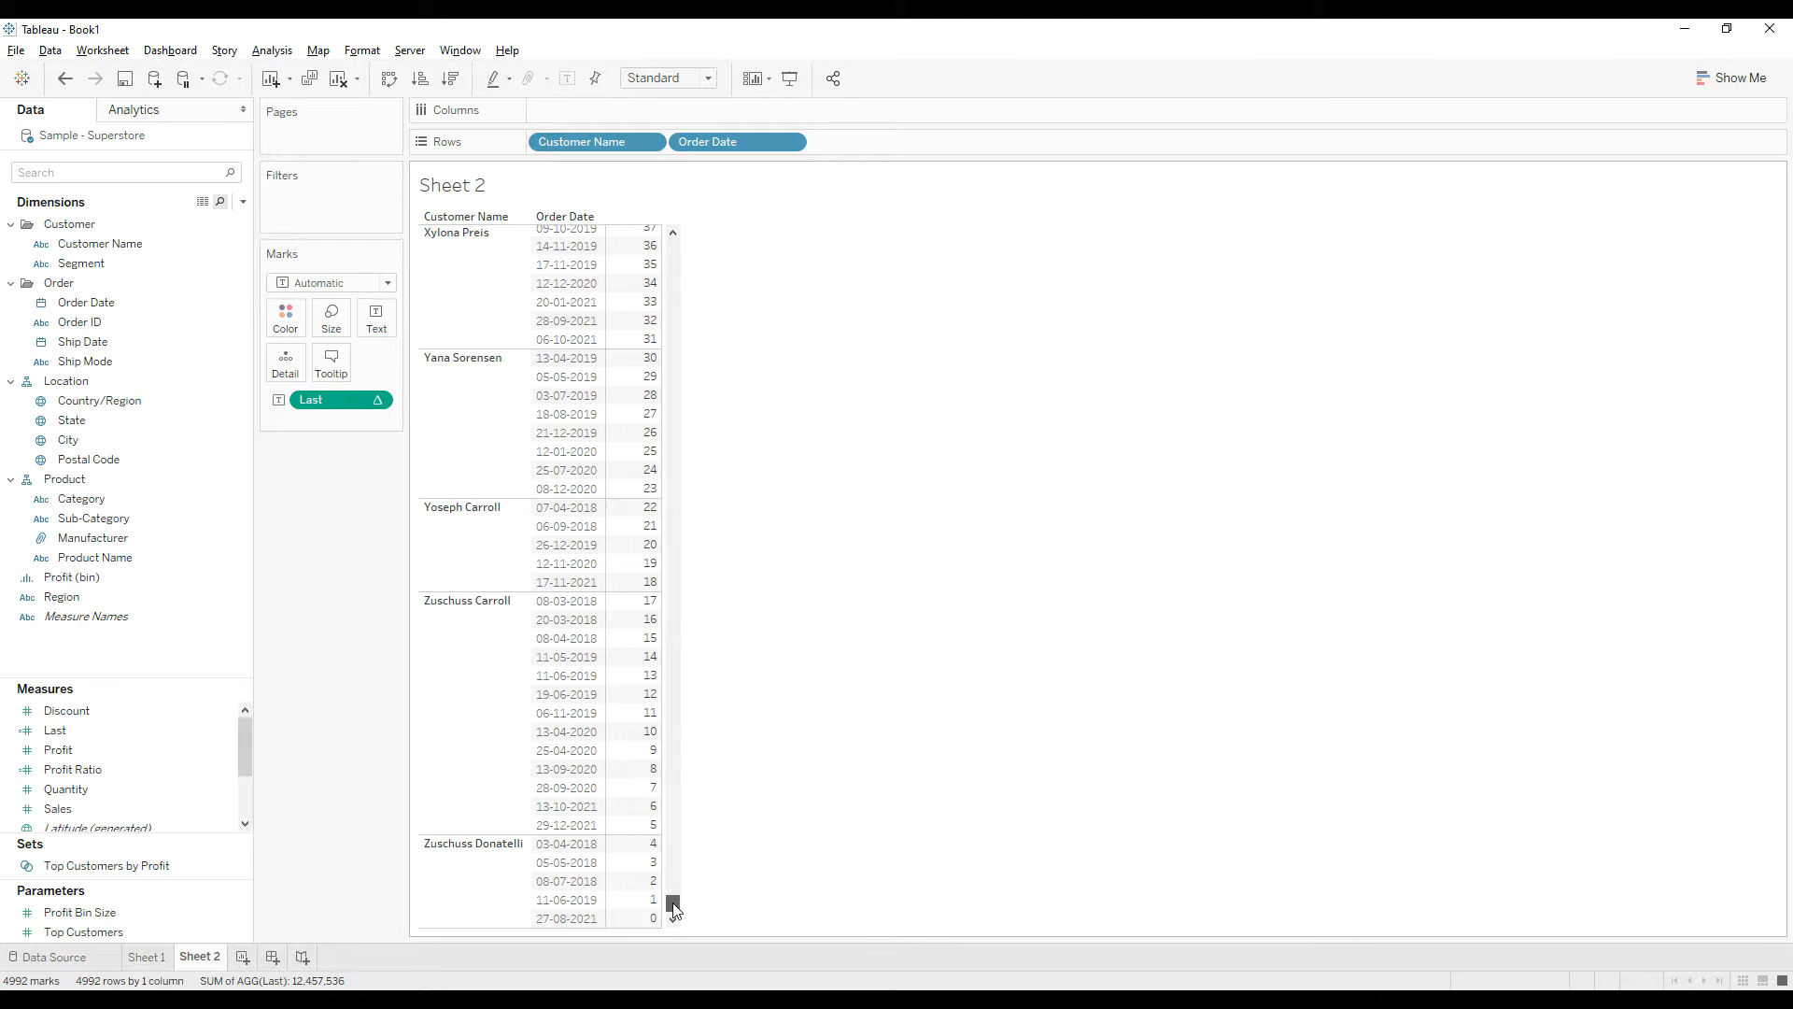
- Scroll the table back to the top of Sheet 2
left_click_drag(673, 903, 672, 412)
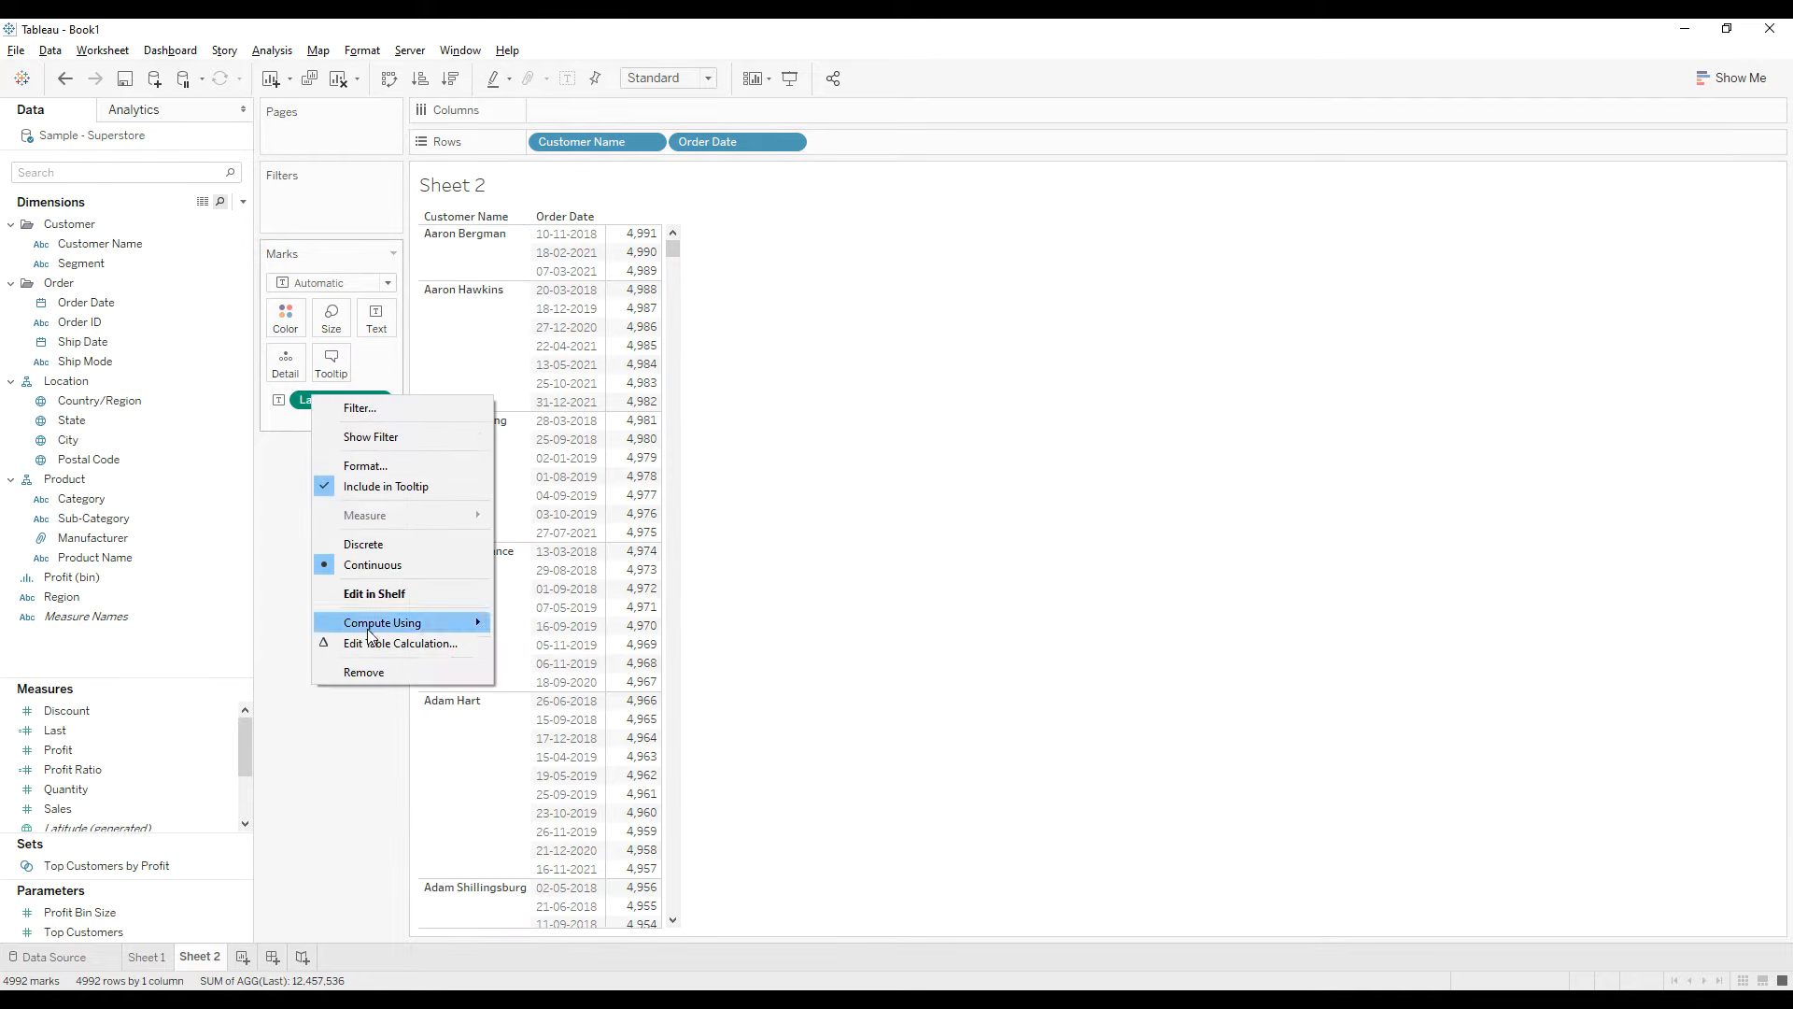
- Set the Last table calculation to Specific Dimensions, restarting every Customer Name
left_click(400, 644)
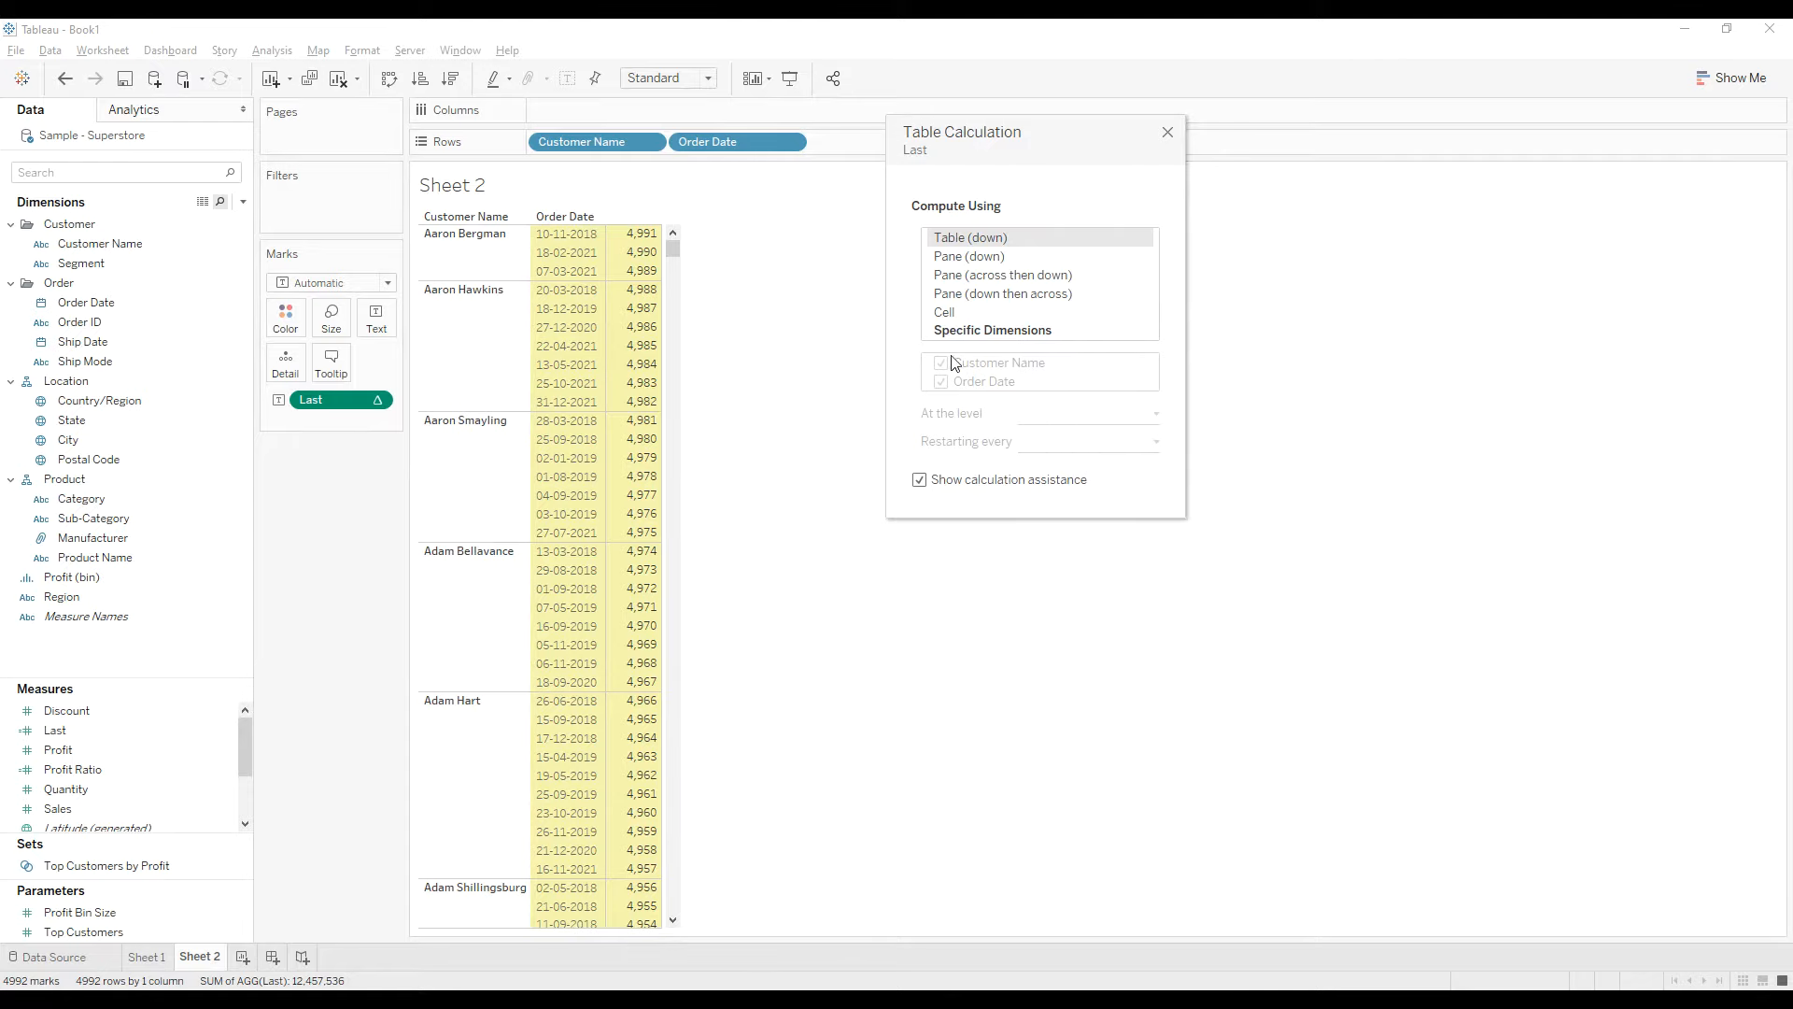
left_click(992, 330)
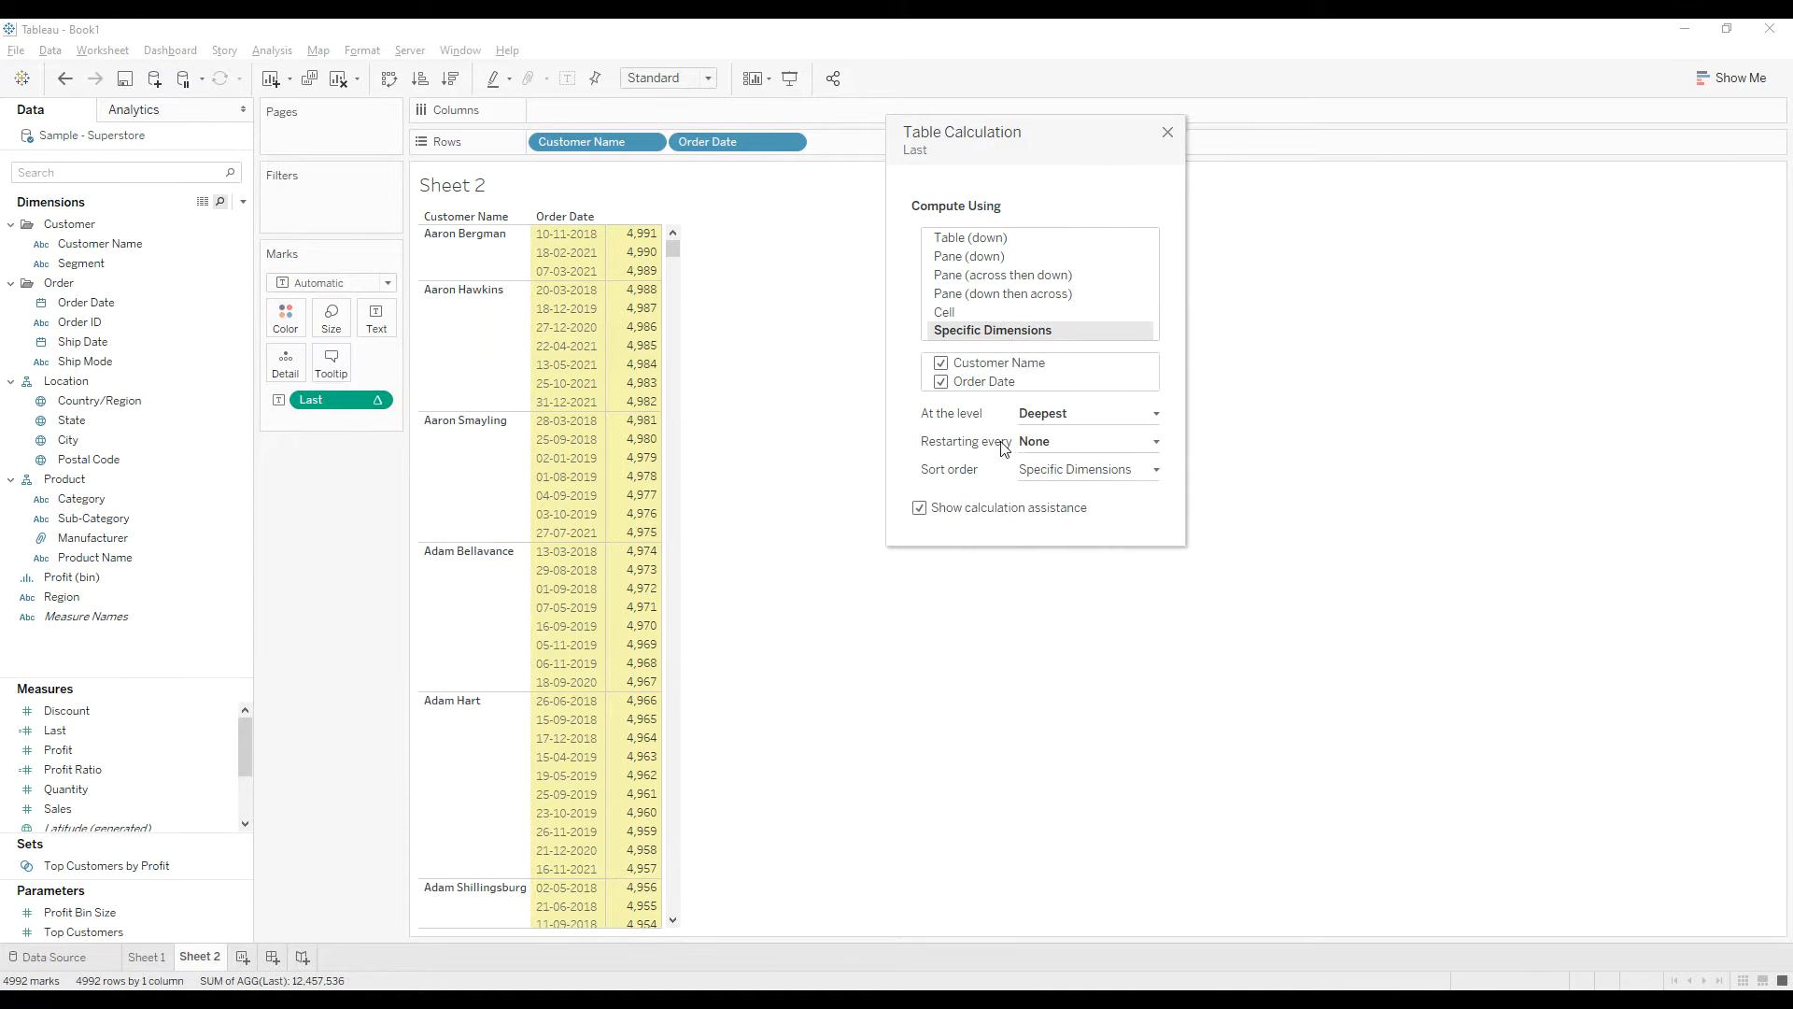
left_click(1161, 441)
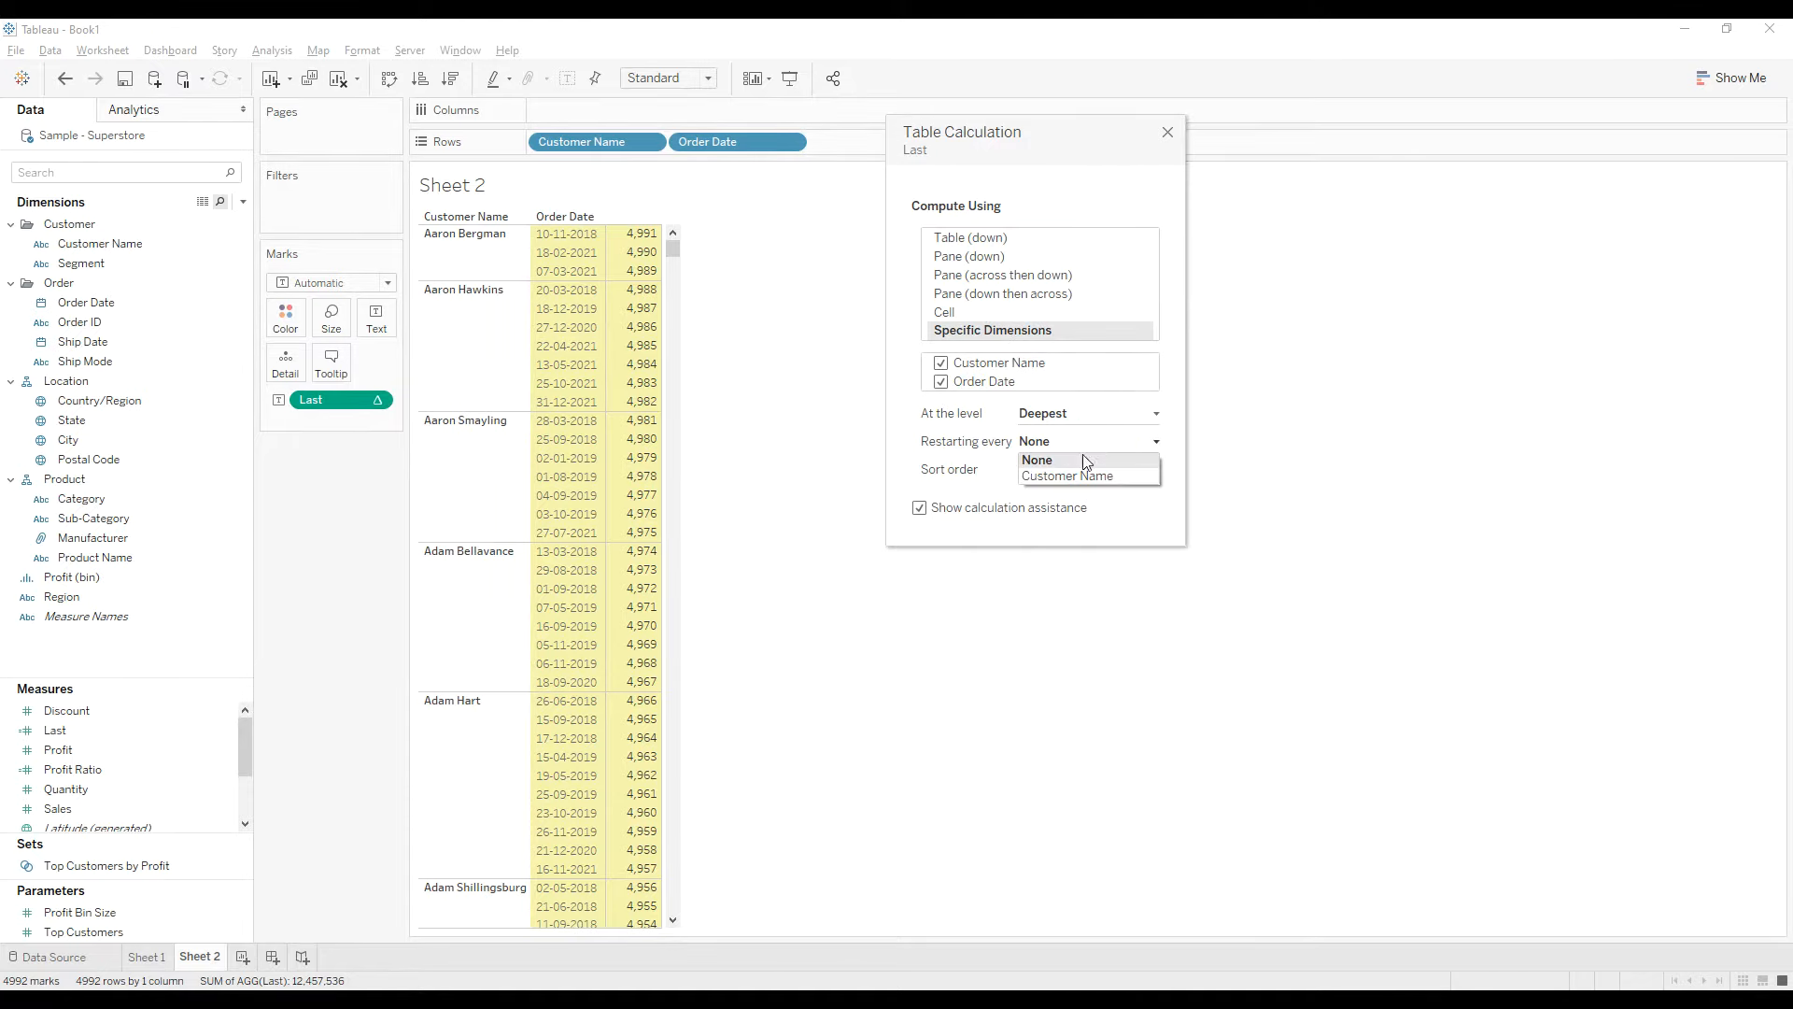
left_click(1067, 476)
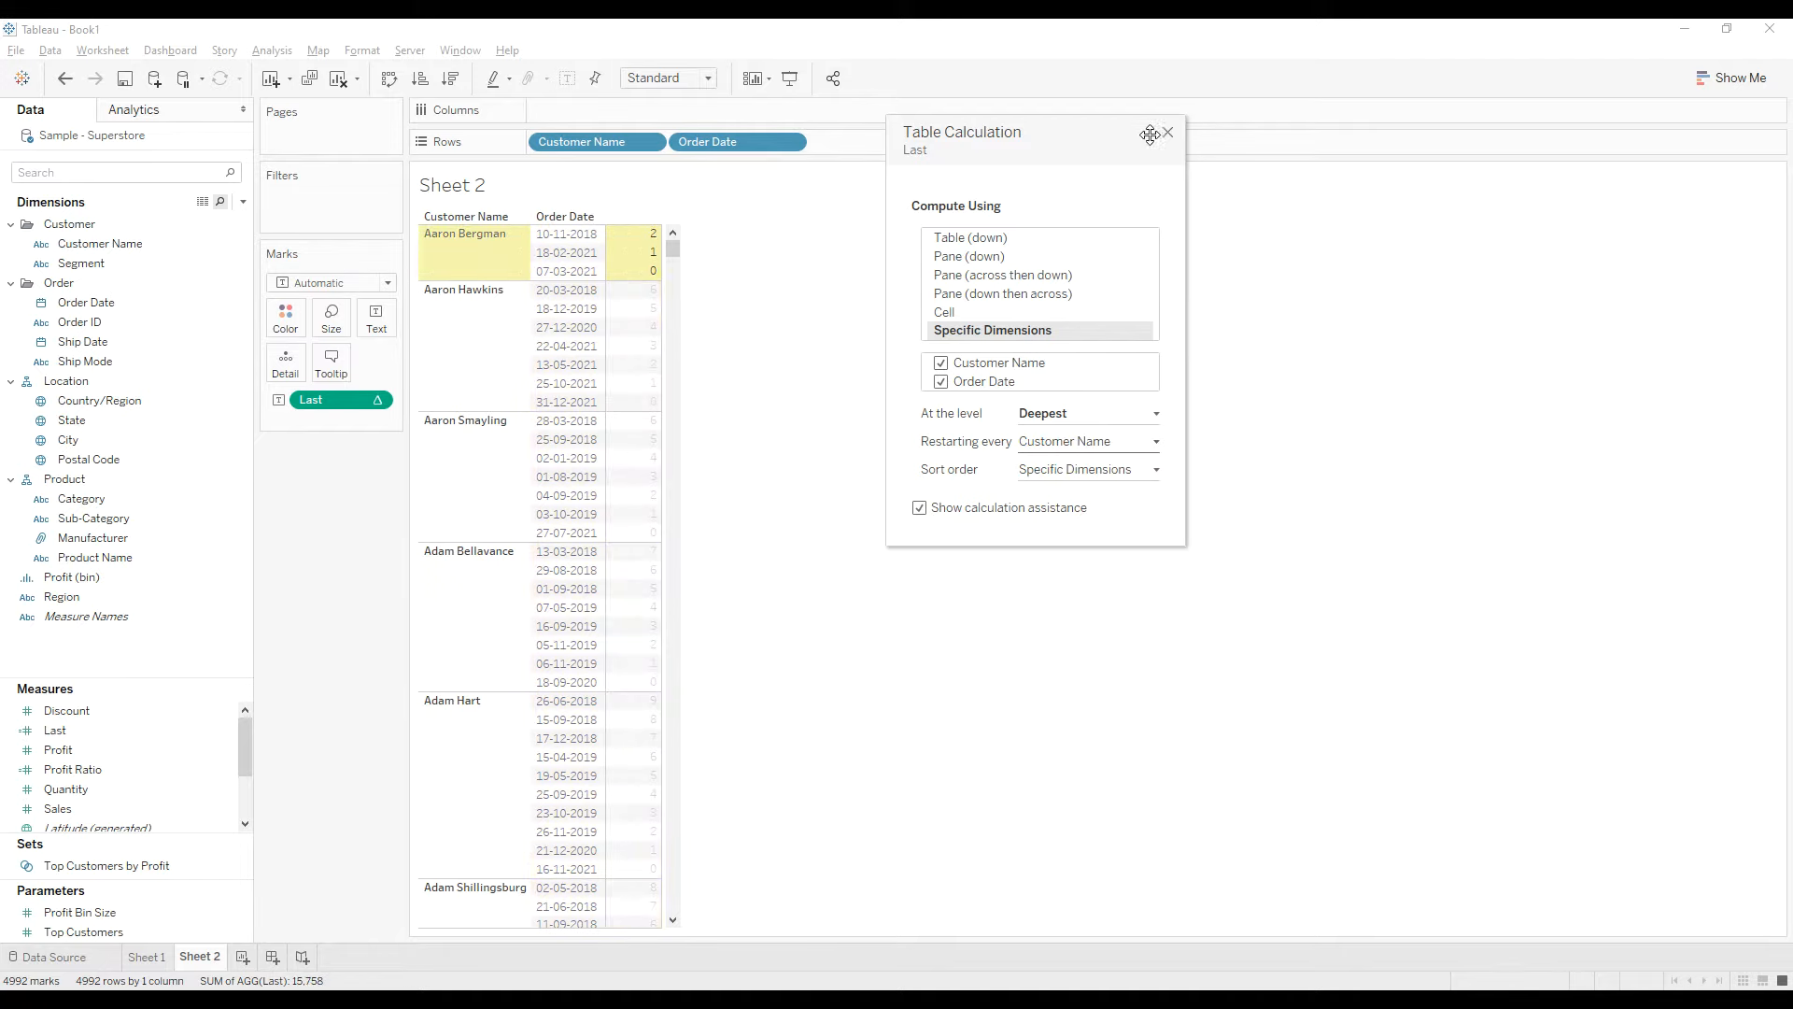
left_click(1167, 131)
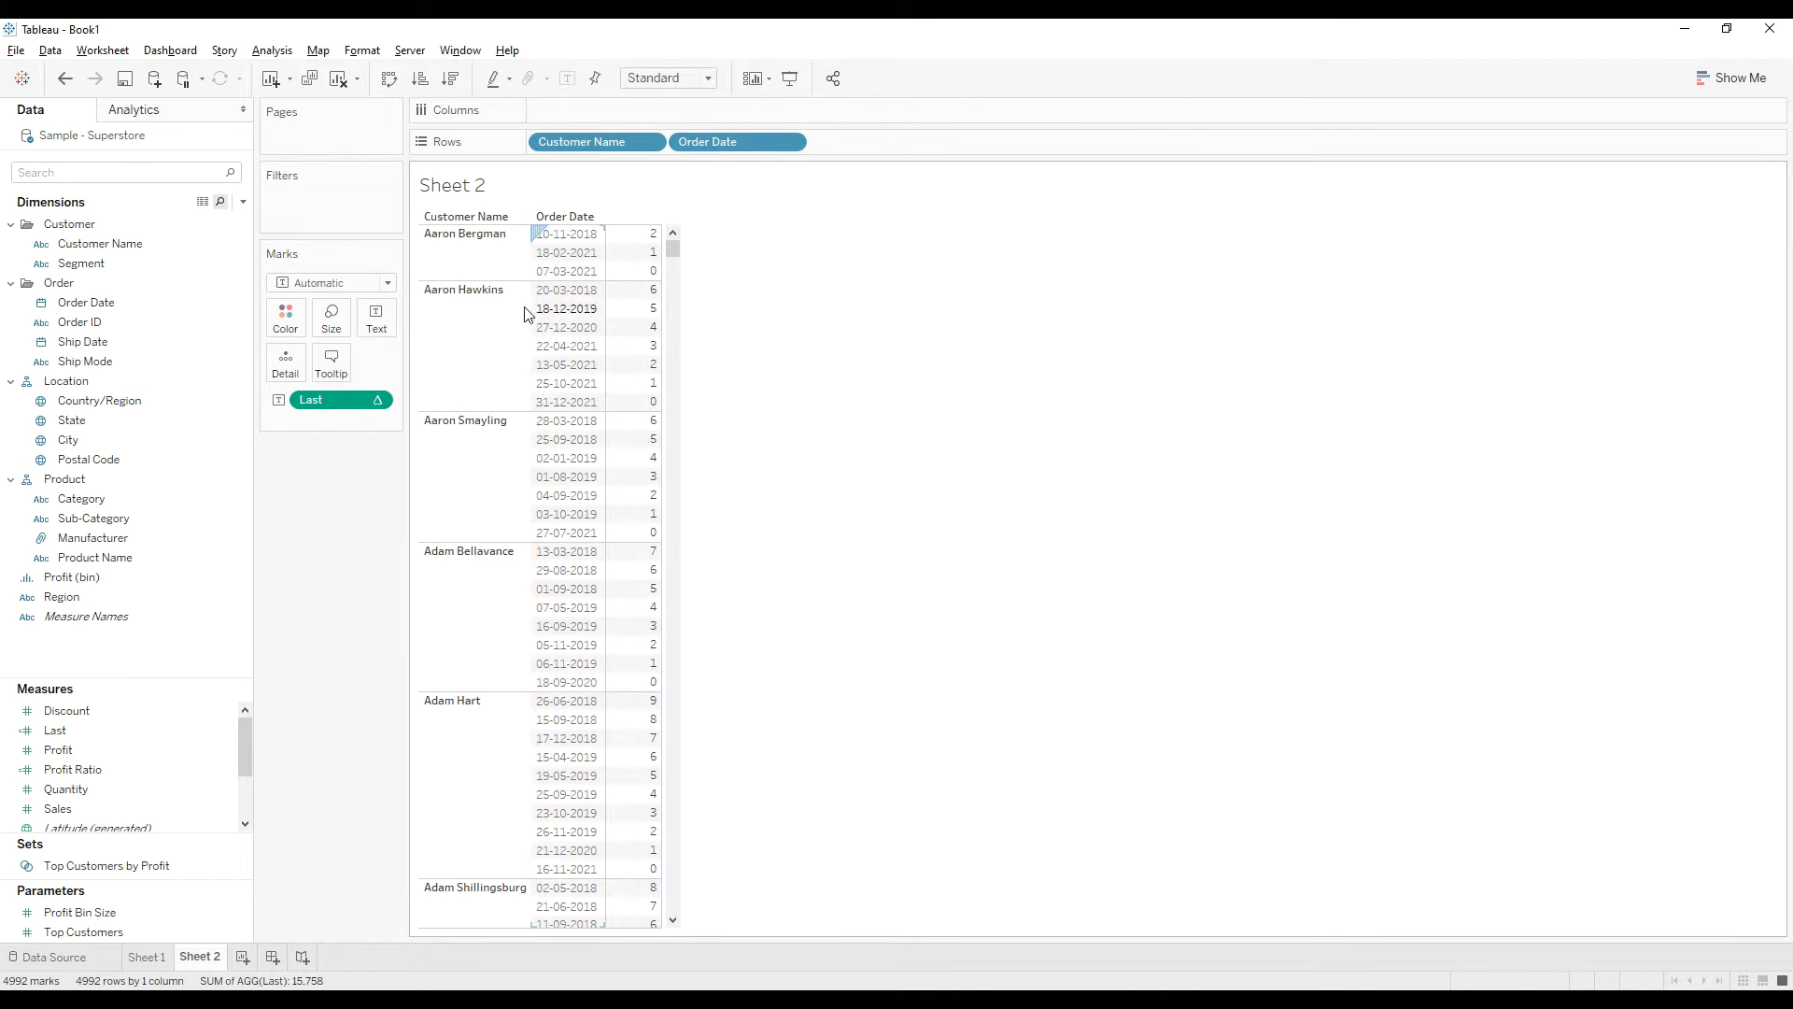
mouse_move(603, 411)
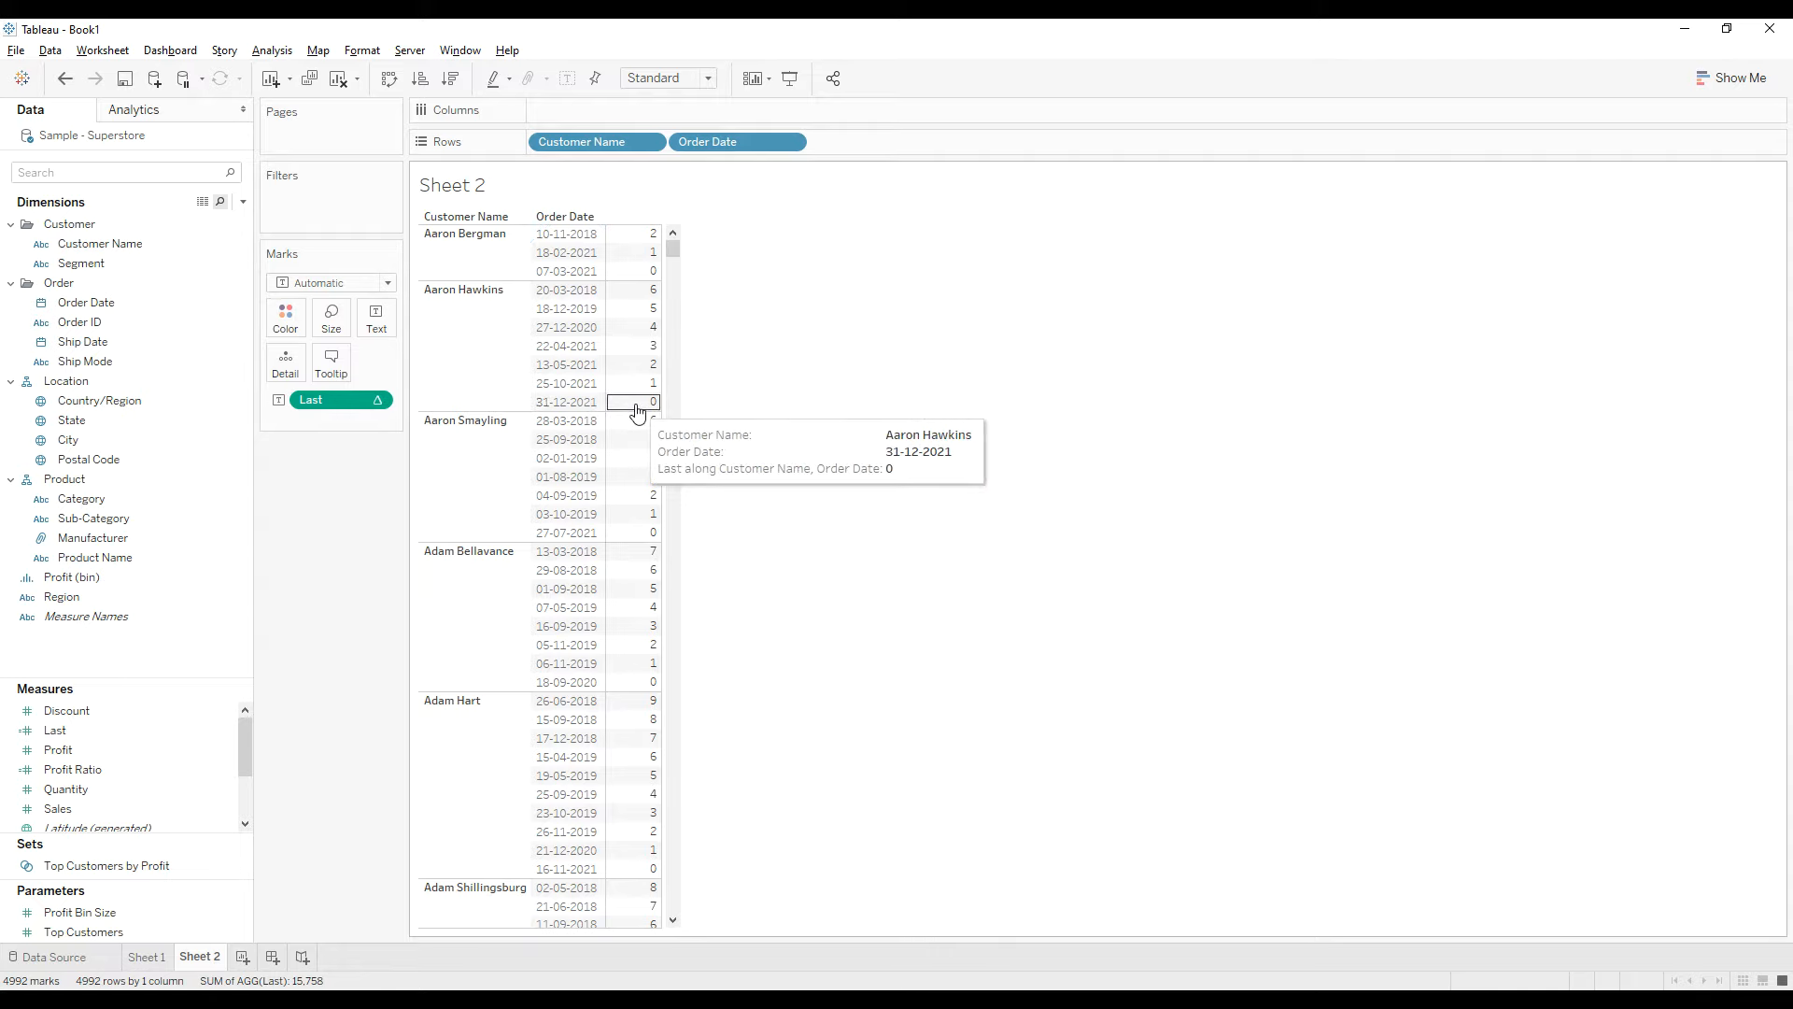
mouse_move(956, 487)
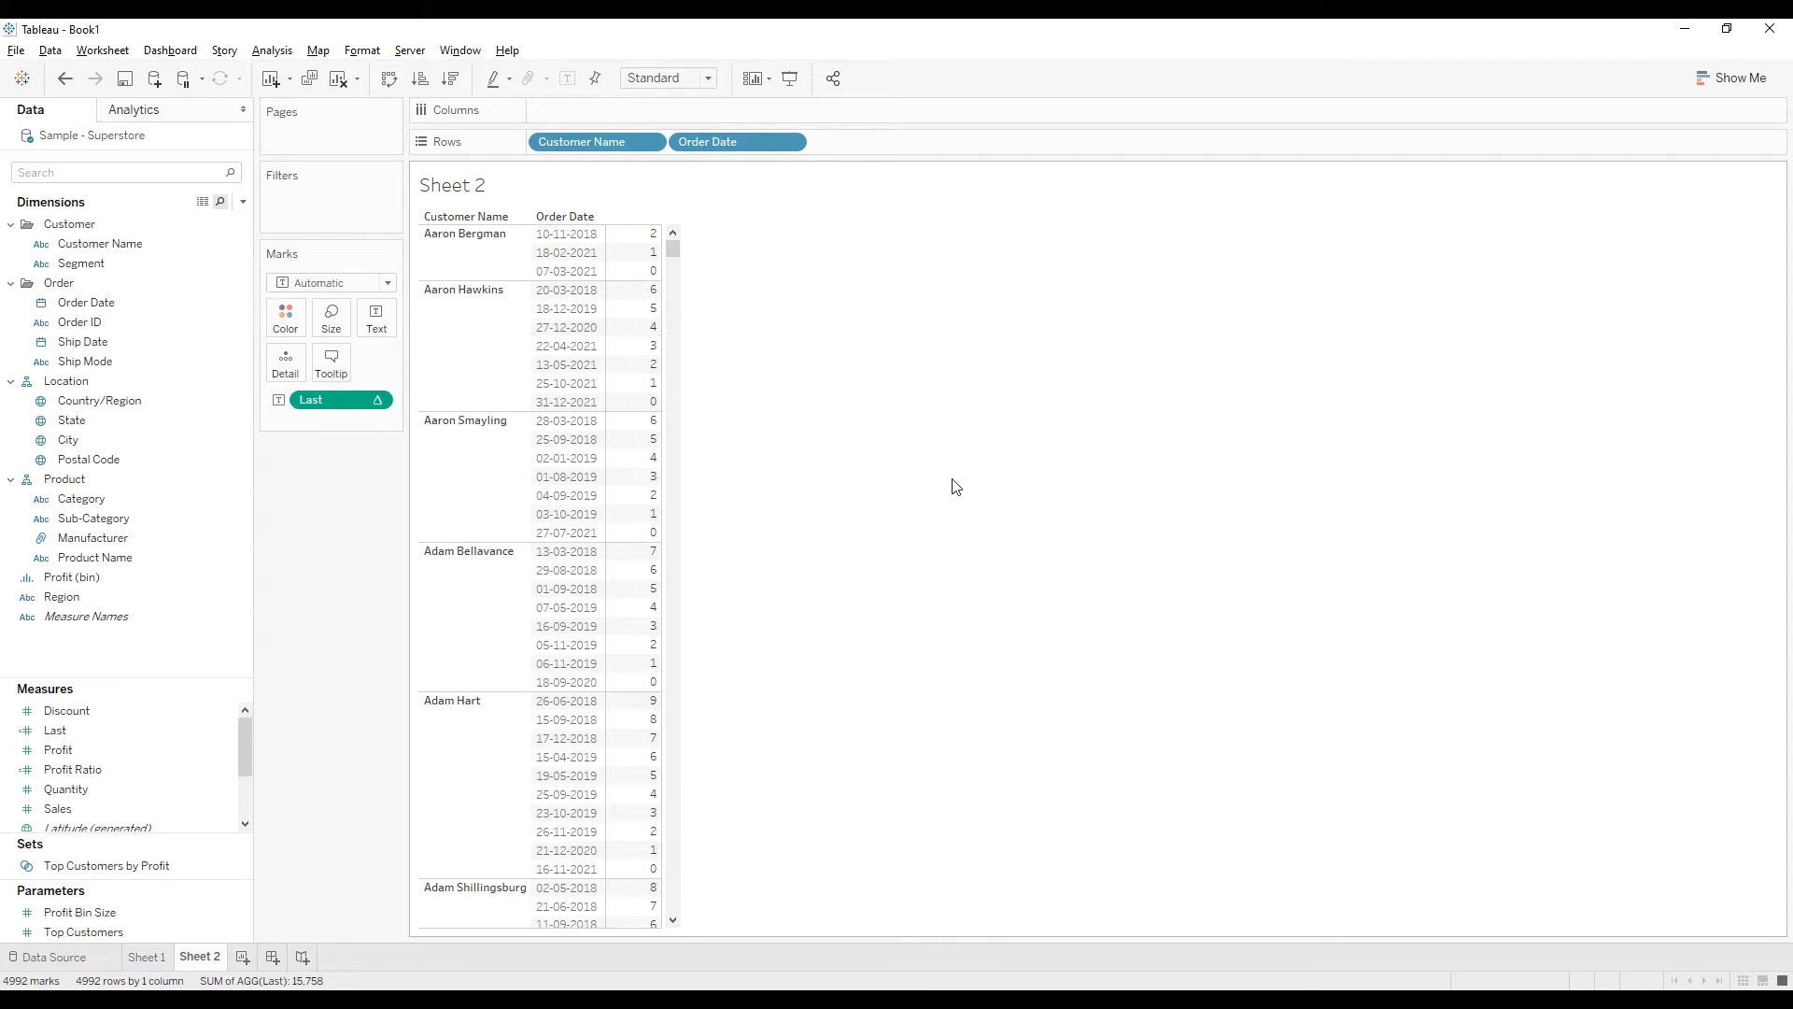
mouse_move(727, 411)
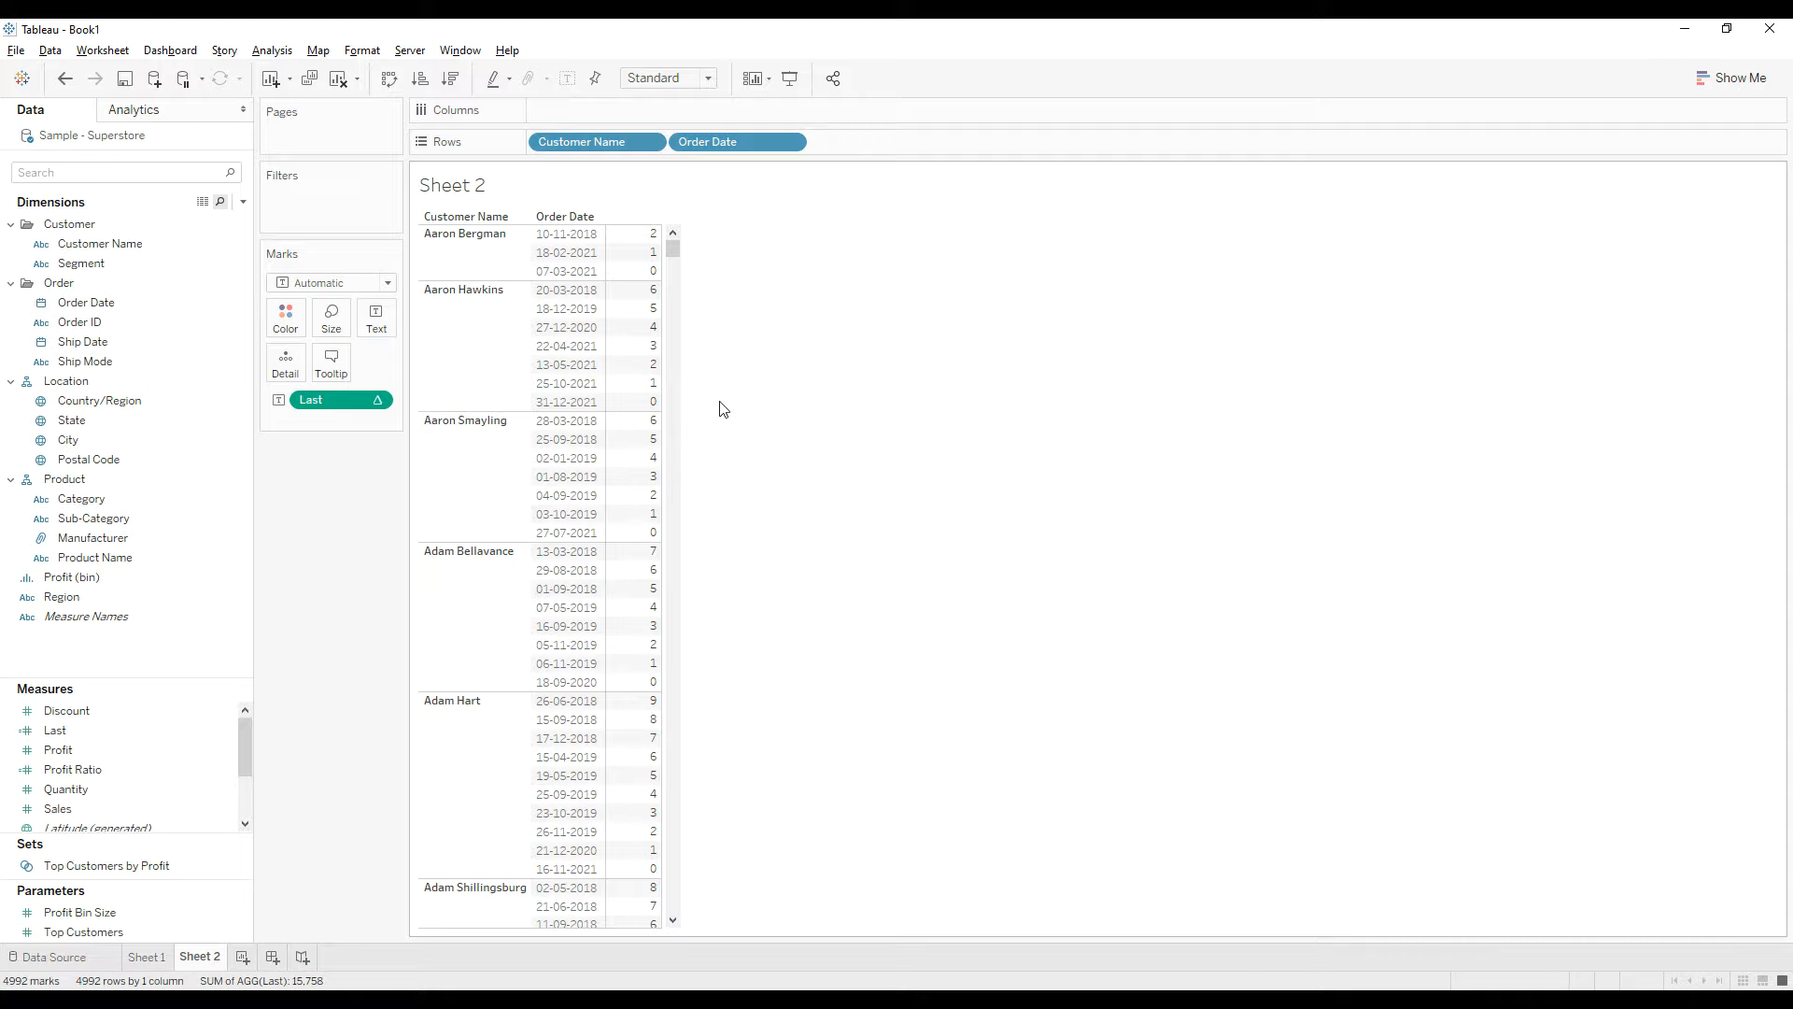
mouse_move(715, 408)
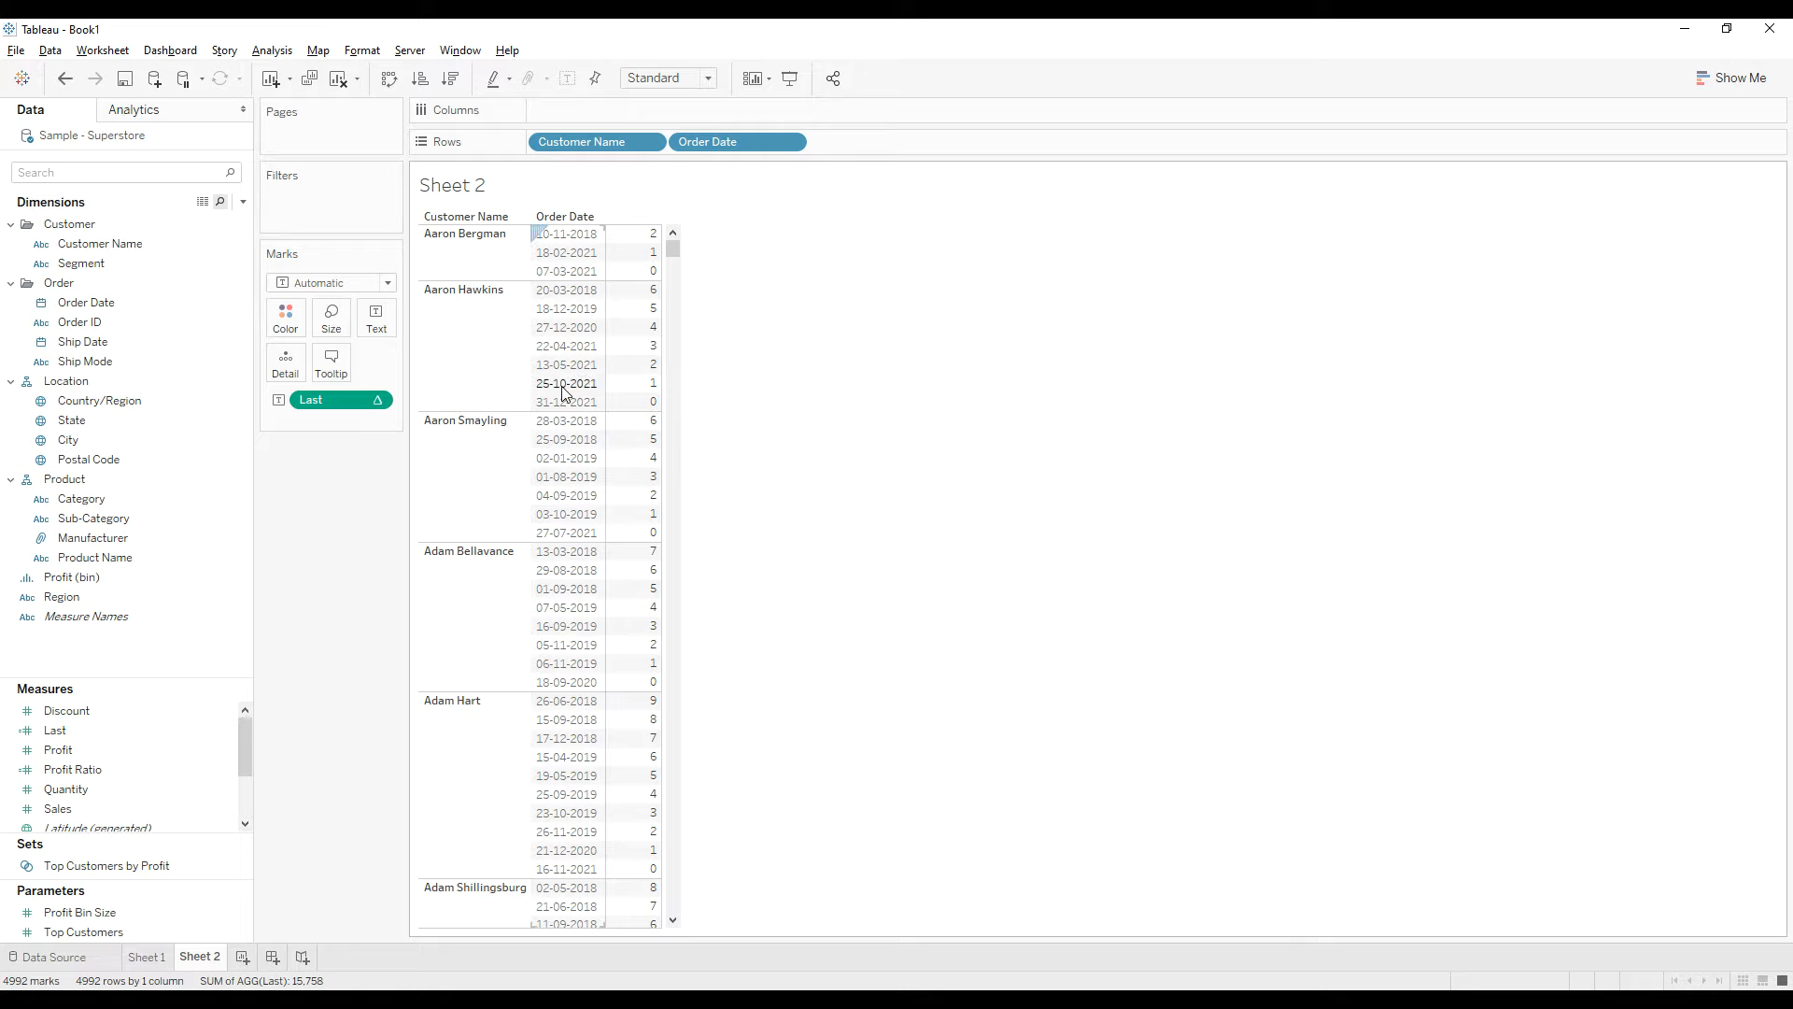
mouse_move(651, 383)
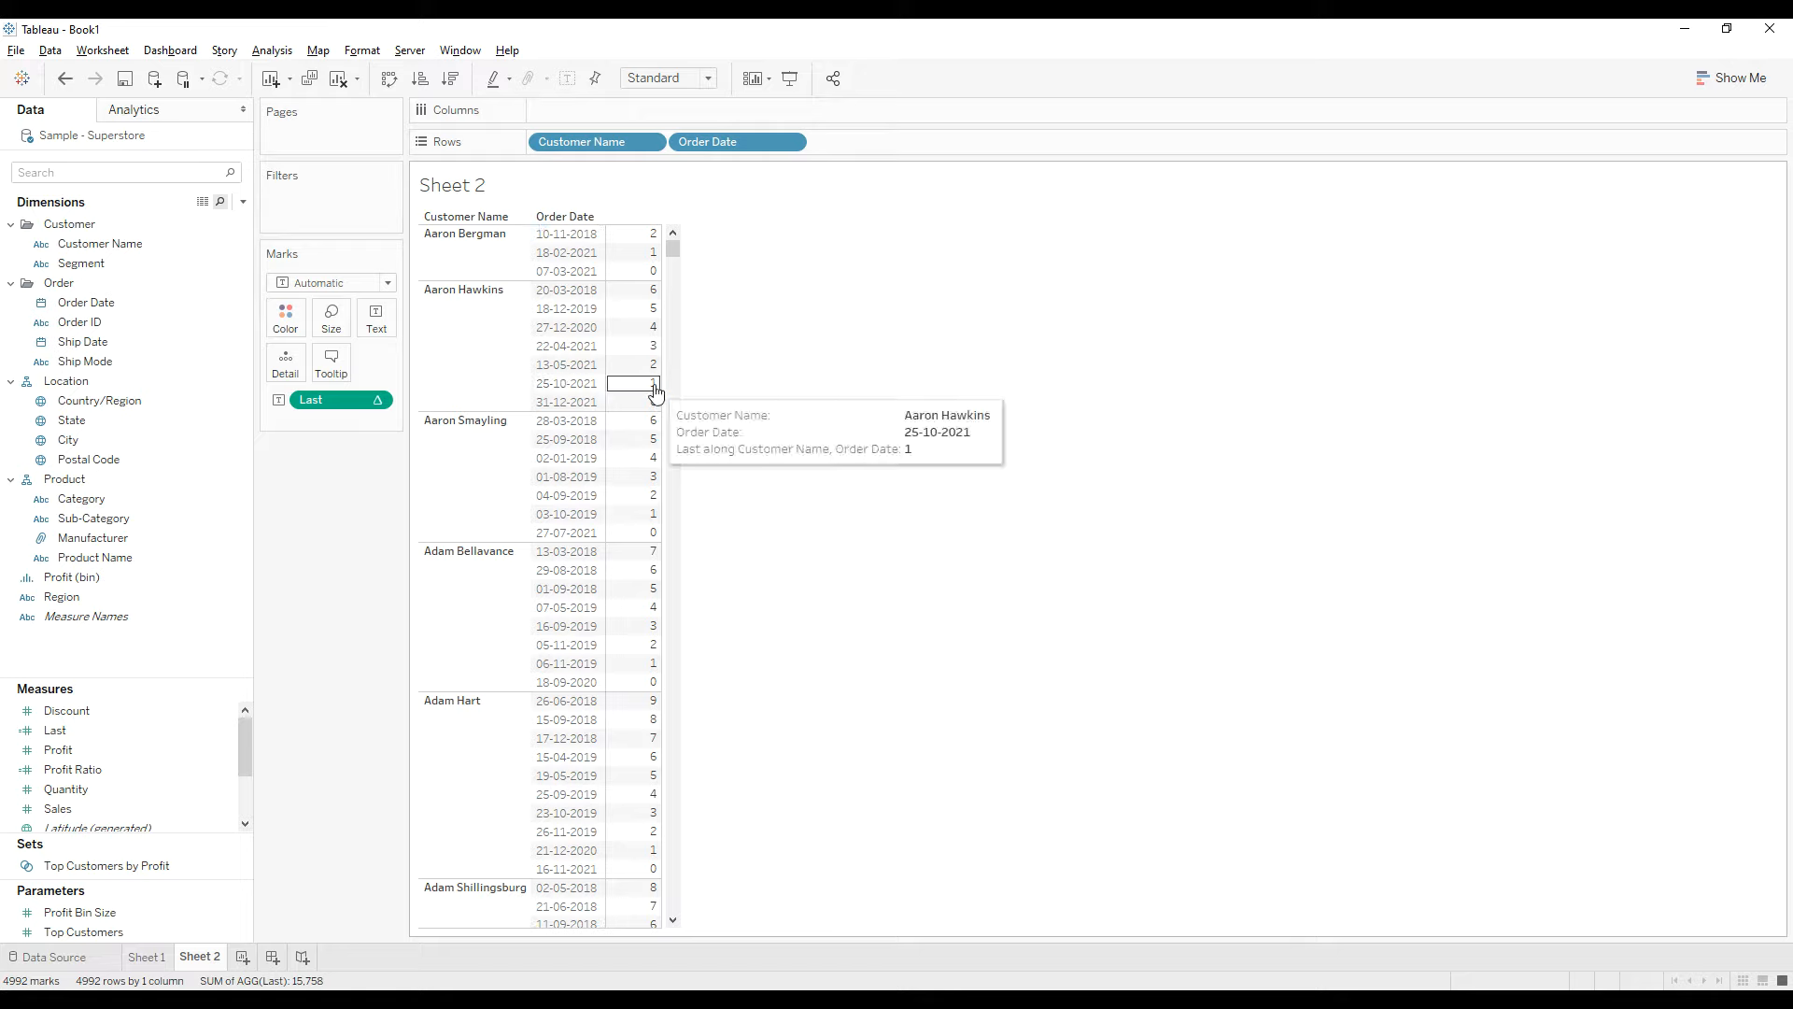
mouse_move(651, 663)
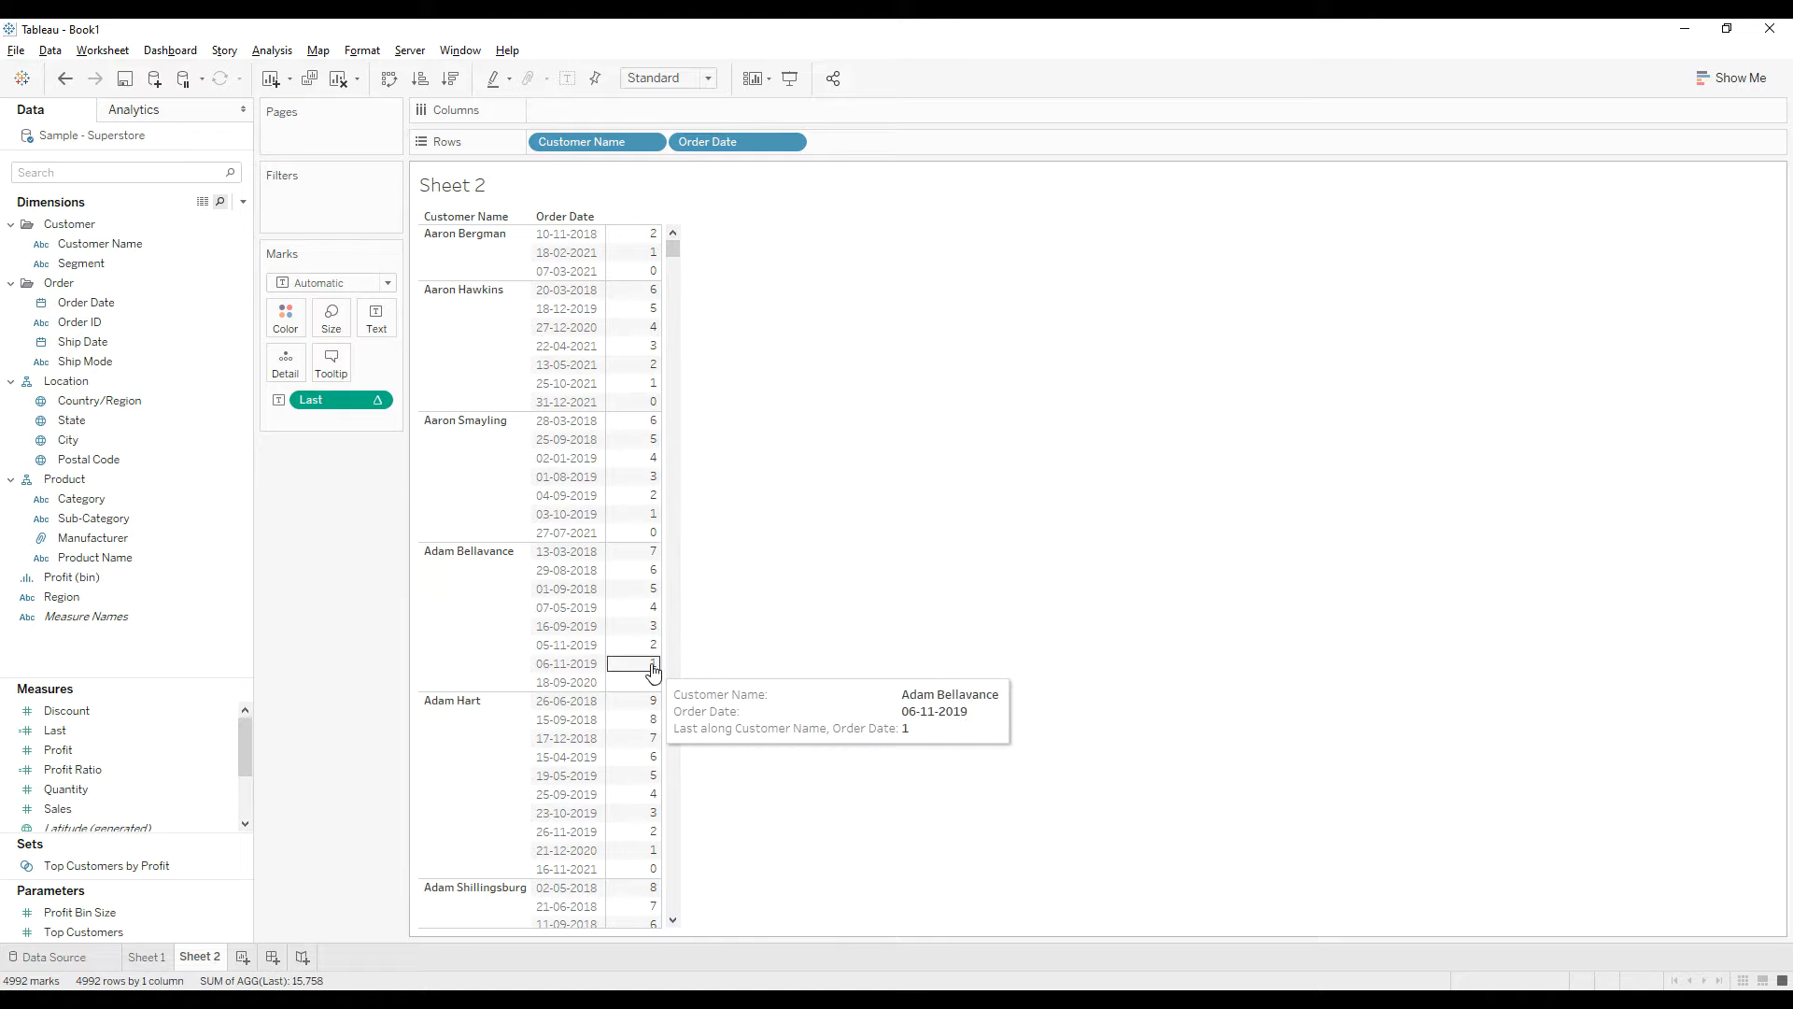
mouse_move(377, 638)
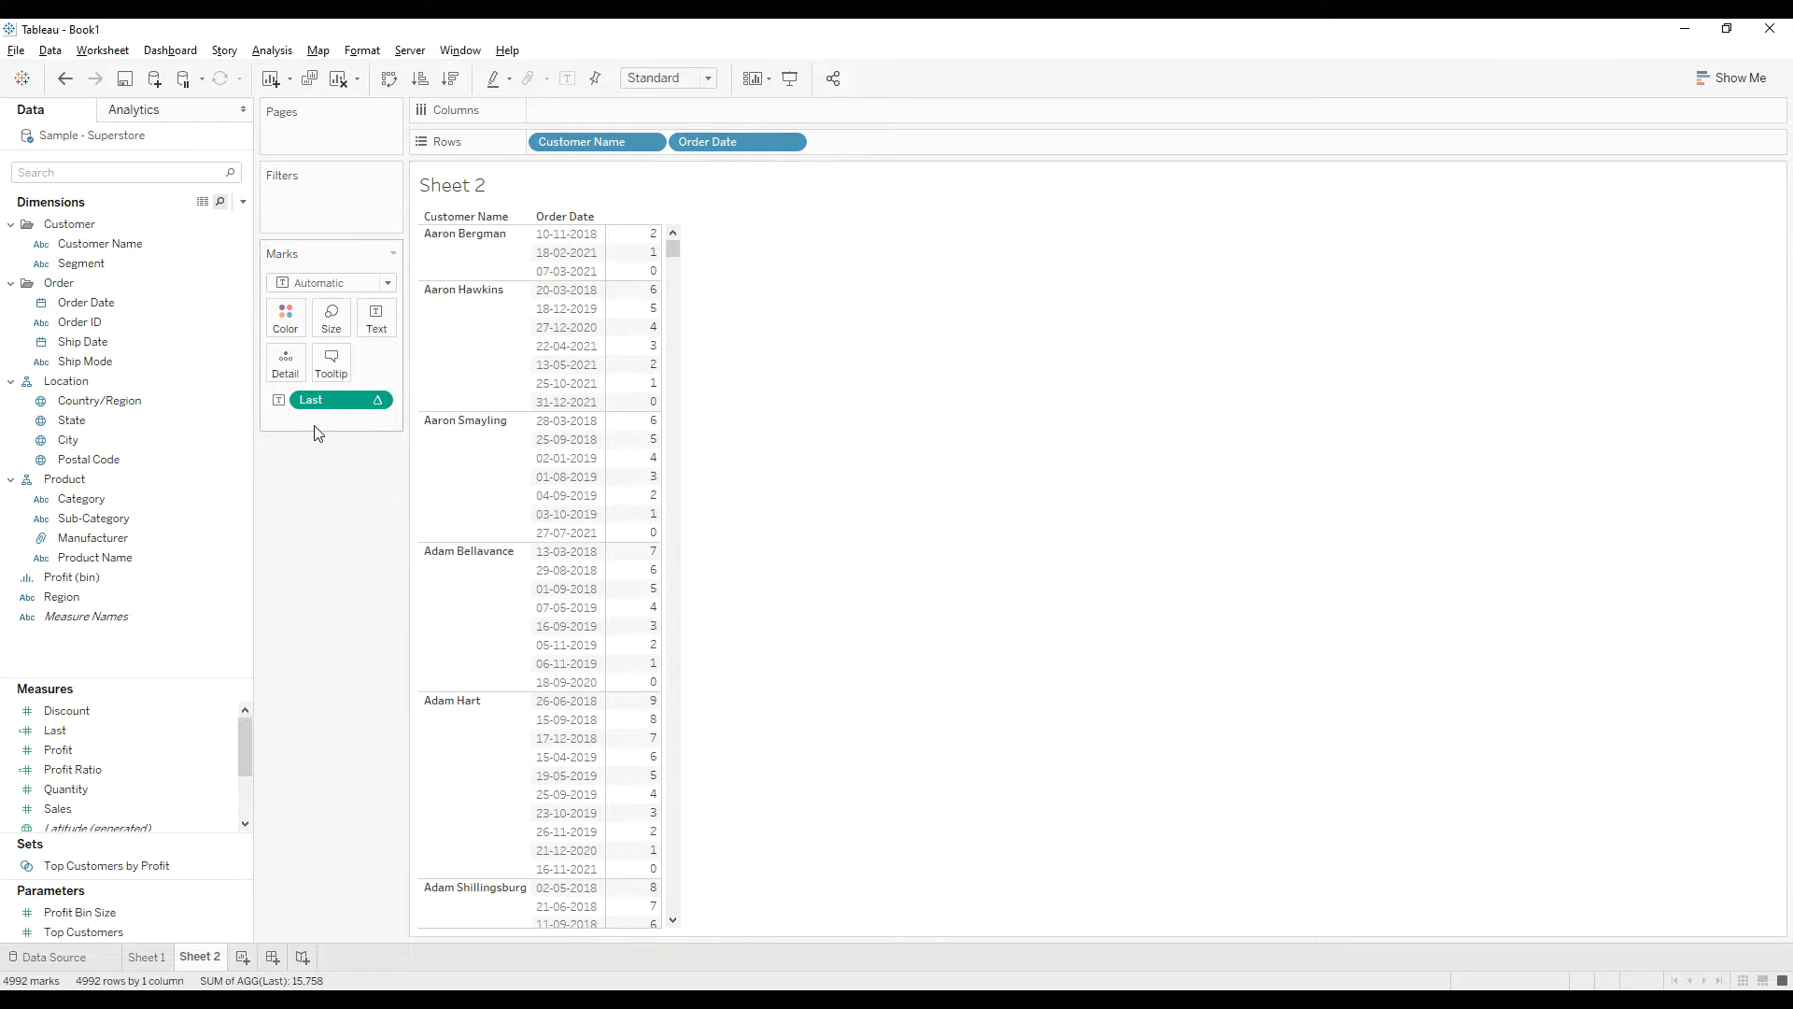
mouse_move(336, 405)
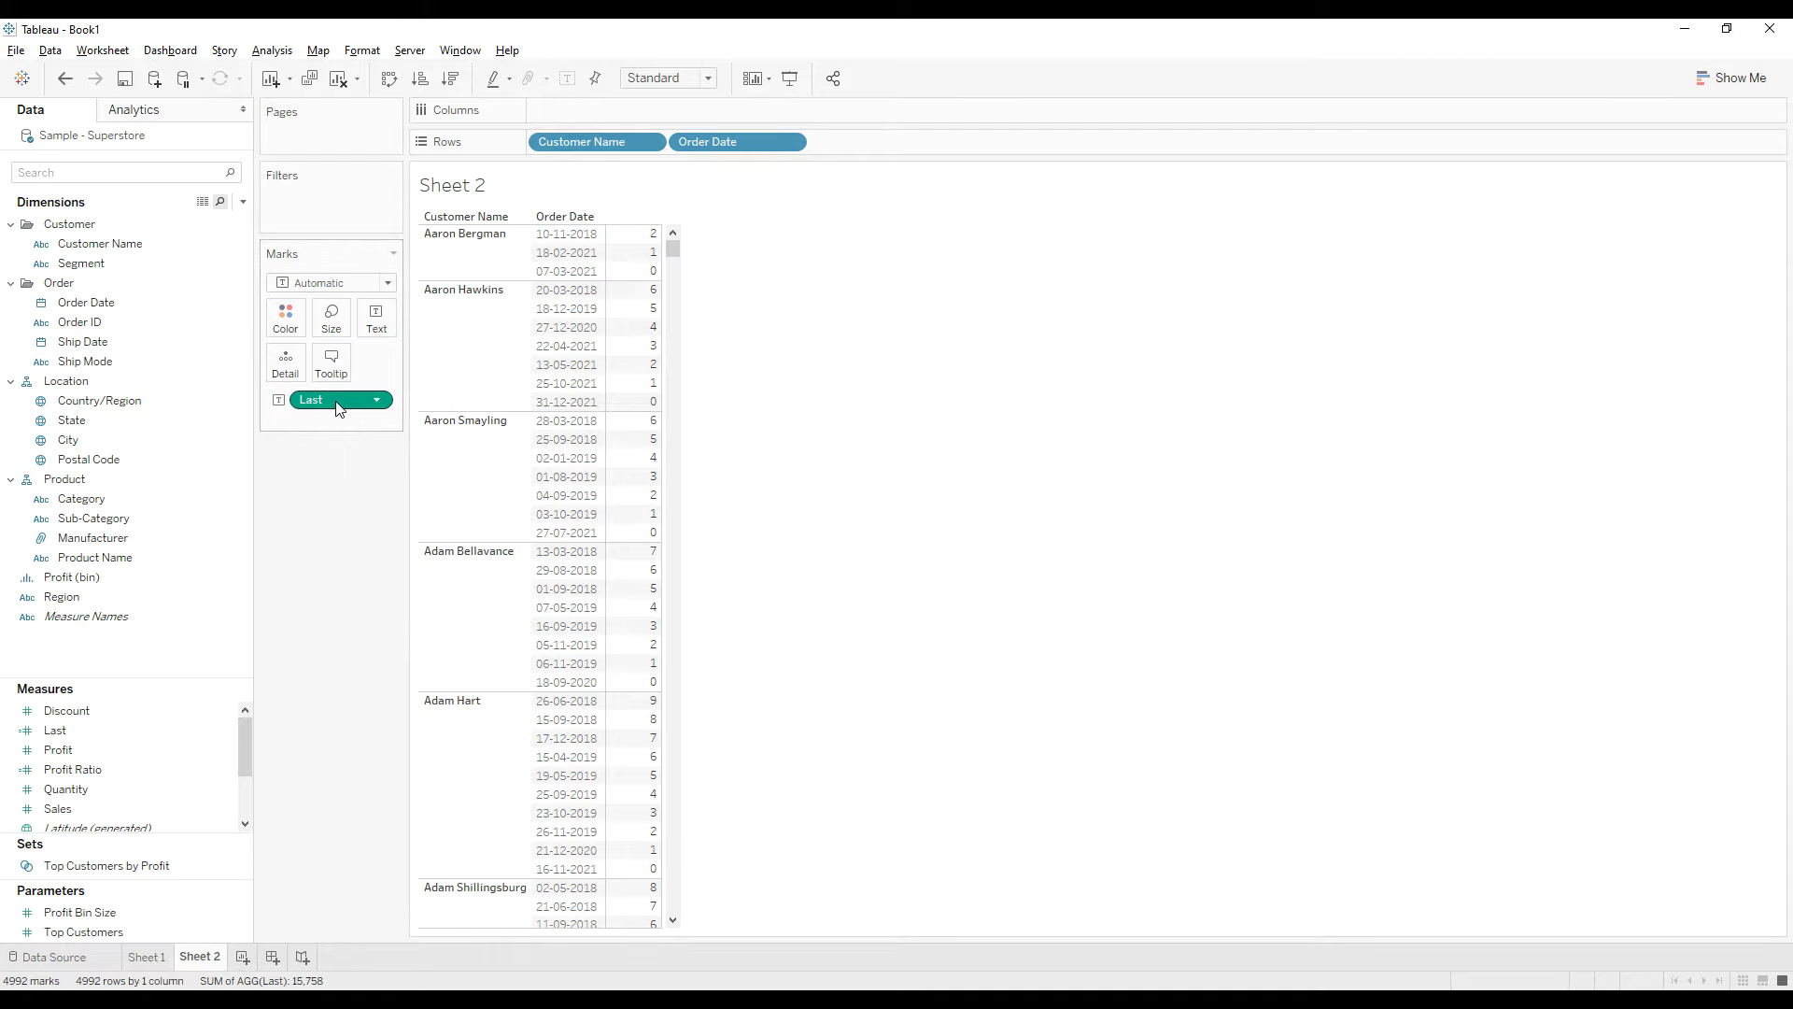
mouse_move(326, 409)
type("1")
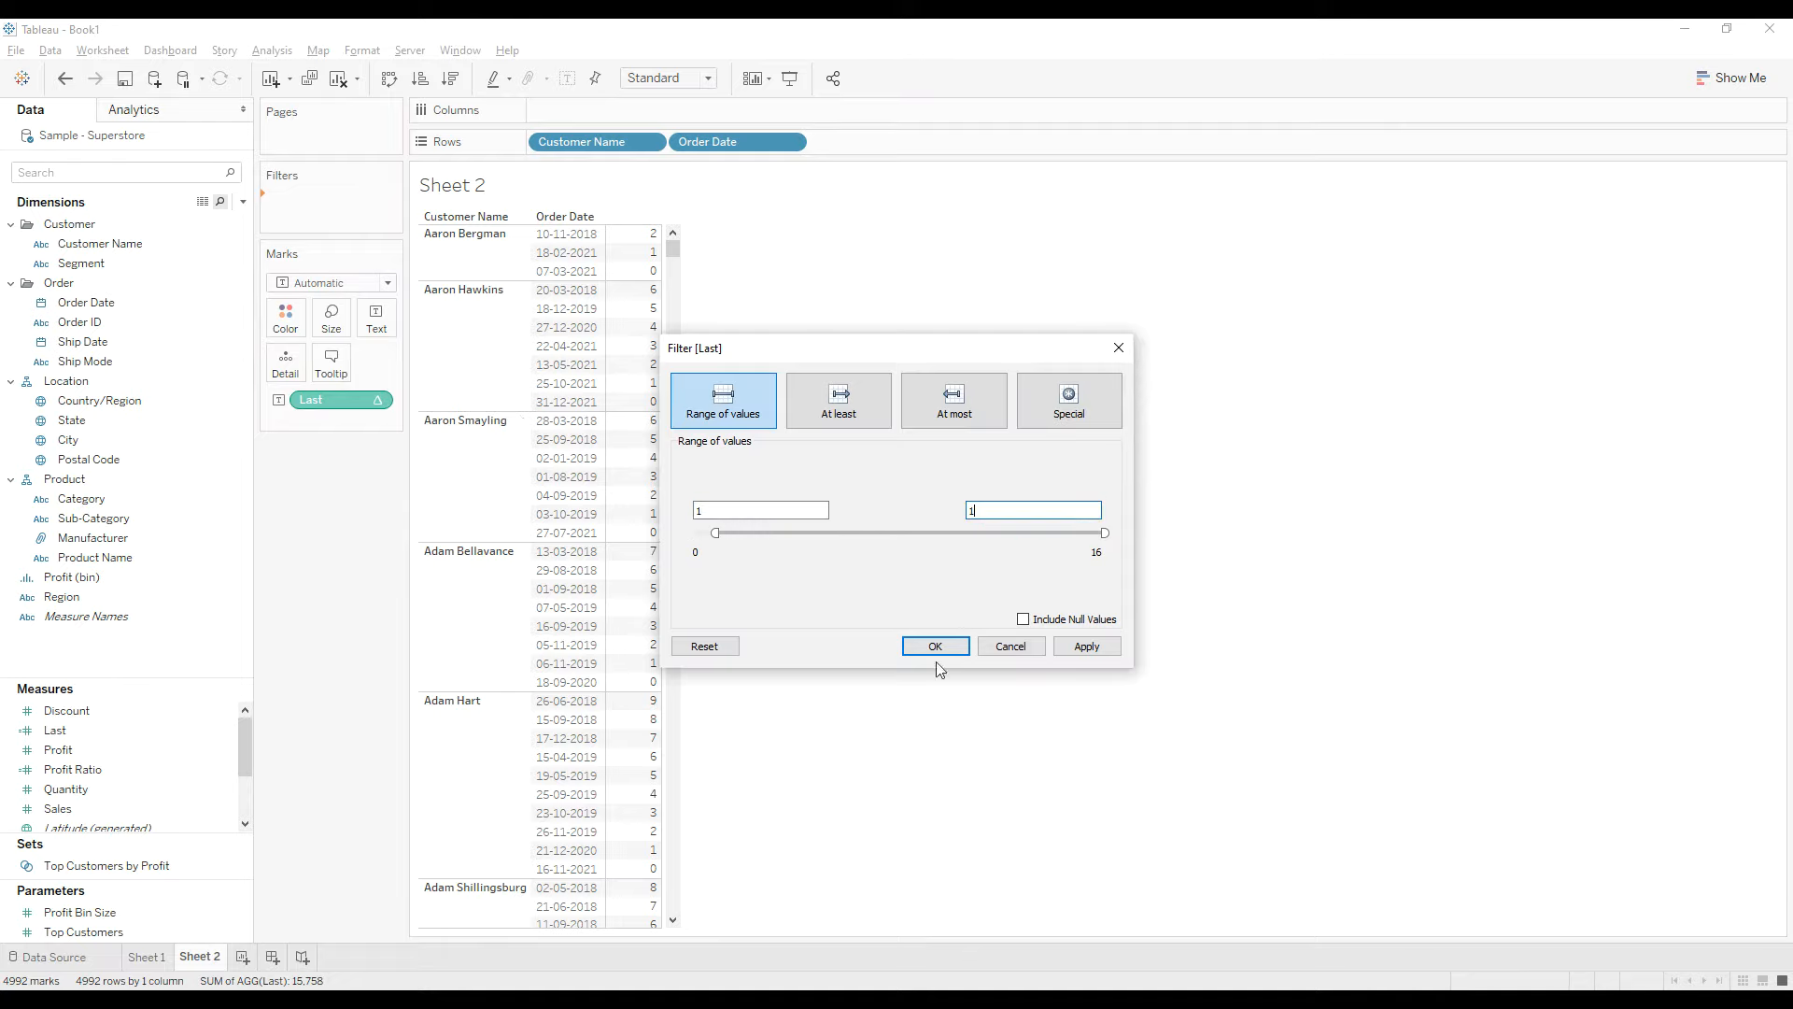
- Apply a Last filter with range 1 to 1
left_click(935, 646)
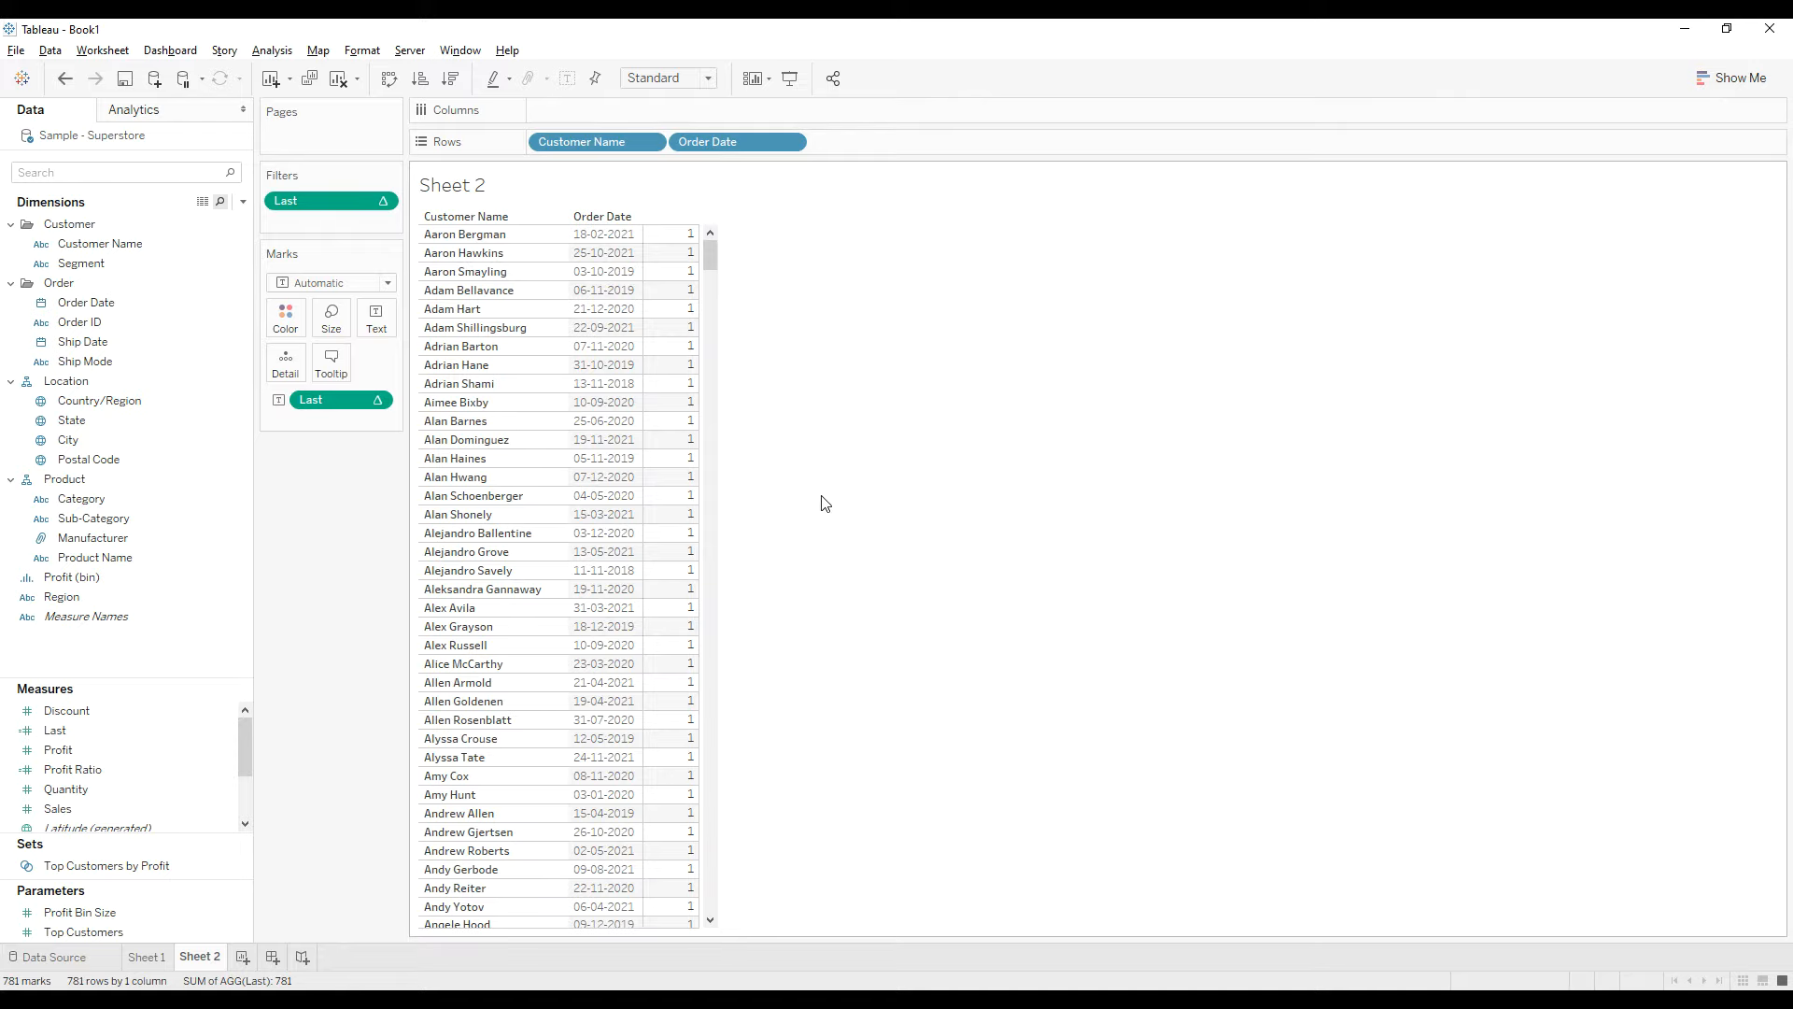
mouse_move(963, 403)
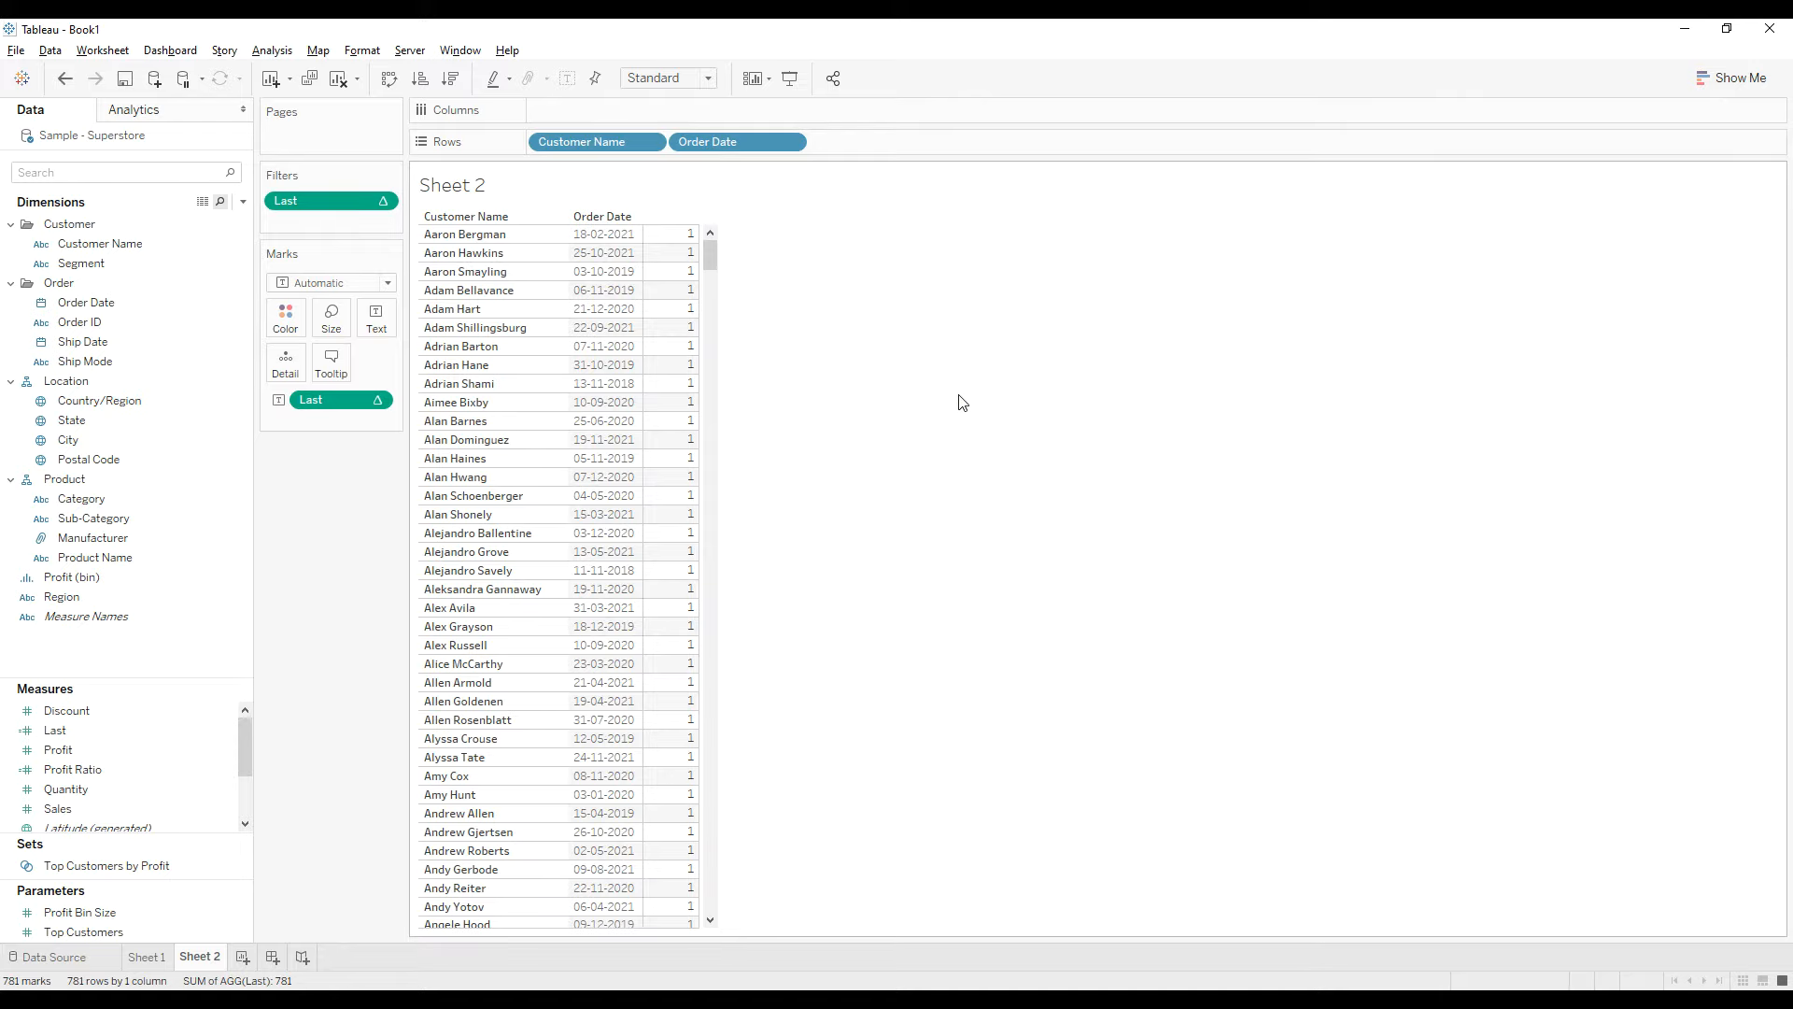
mouse_move(739, 256)
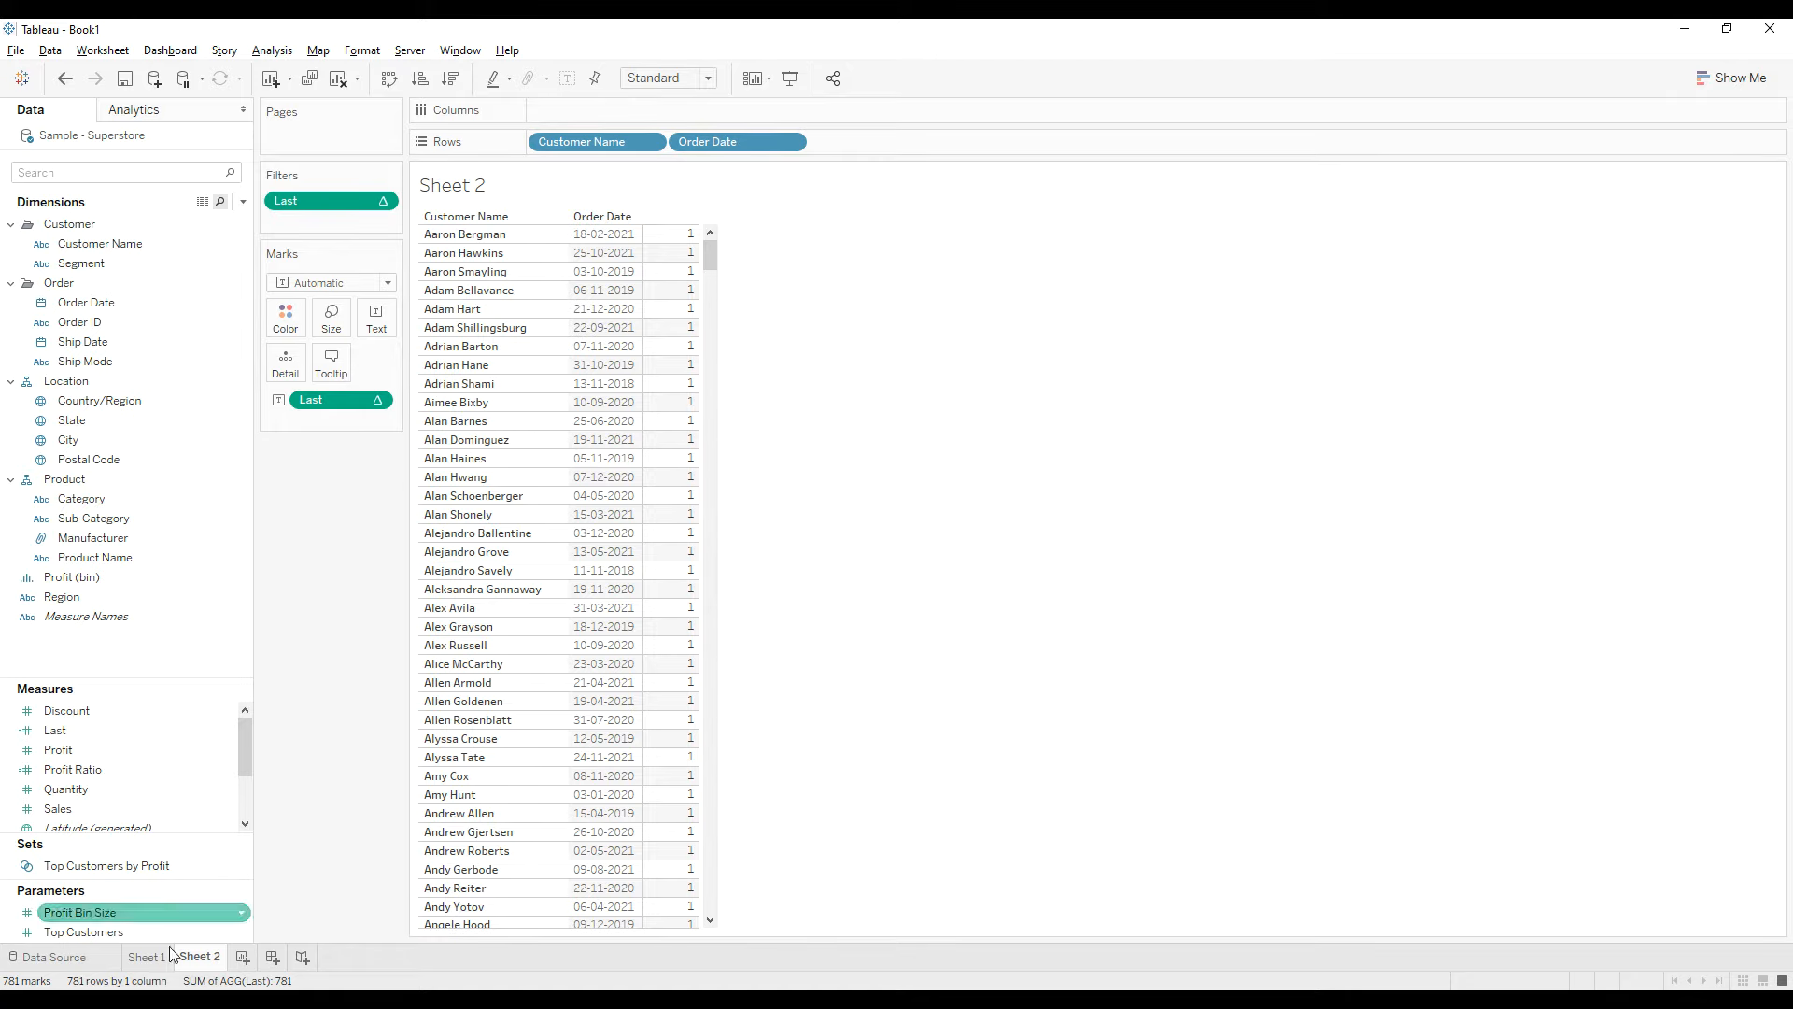
left_click(147, 956)
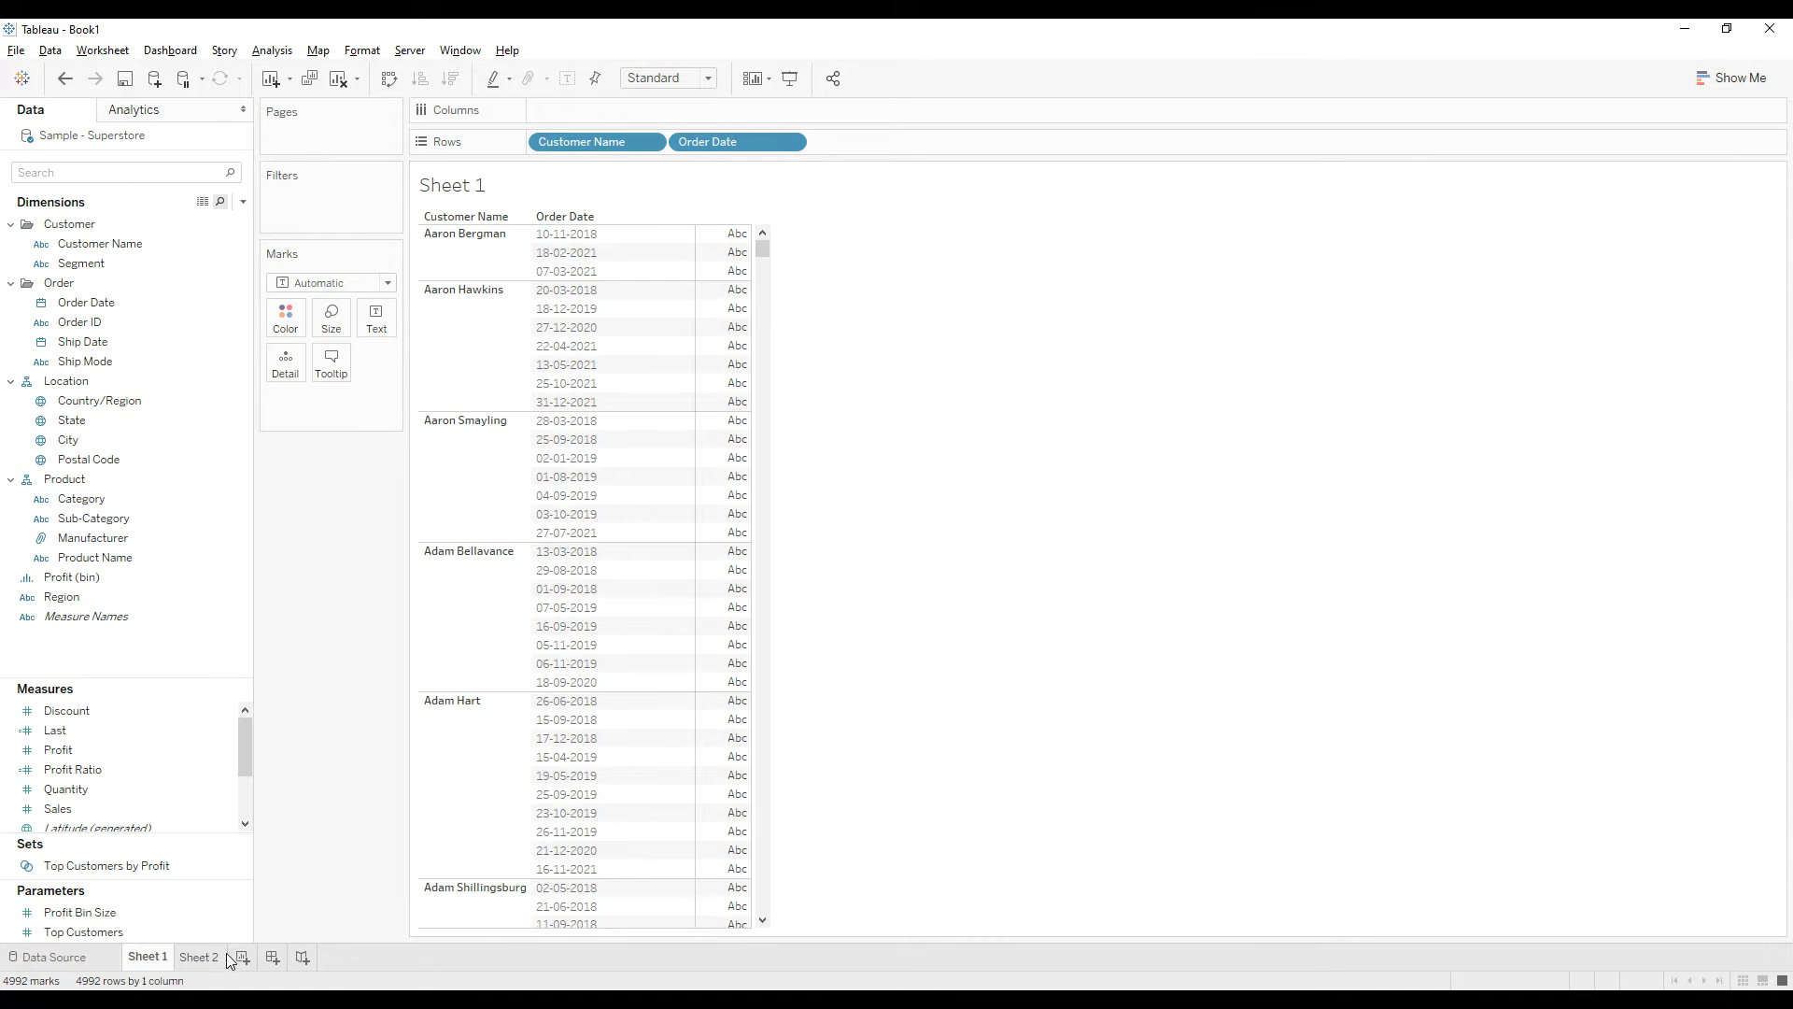
left_click(199, 957)
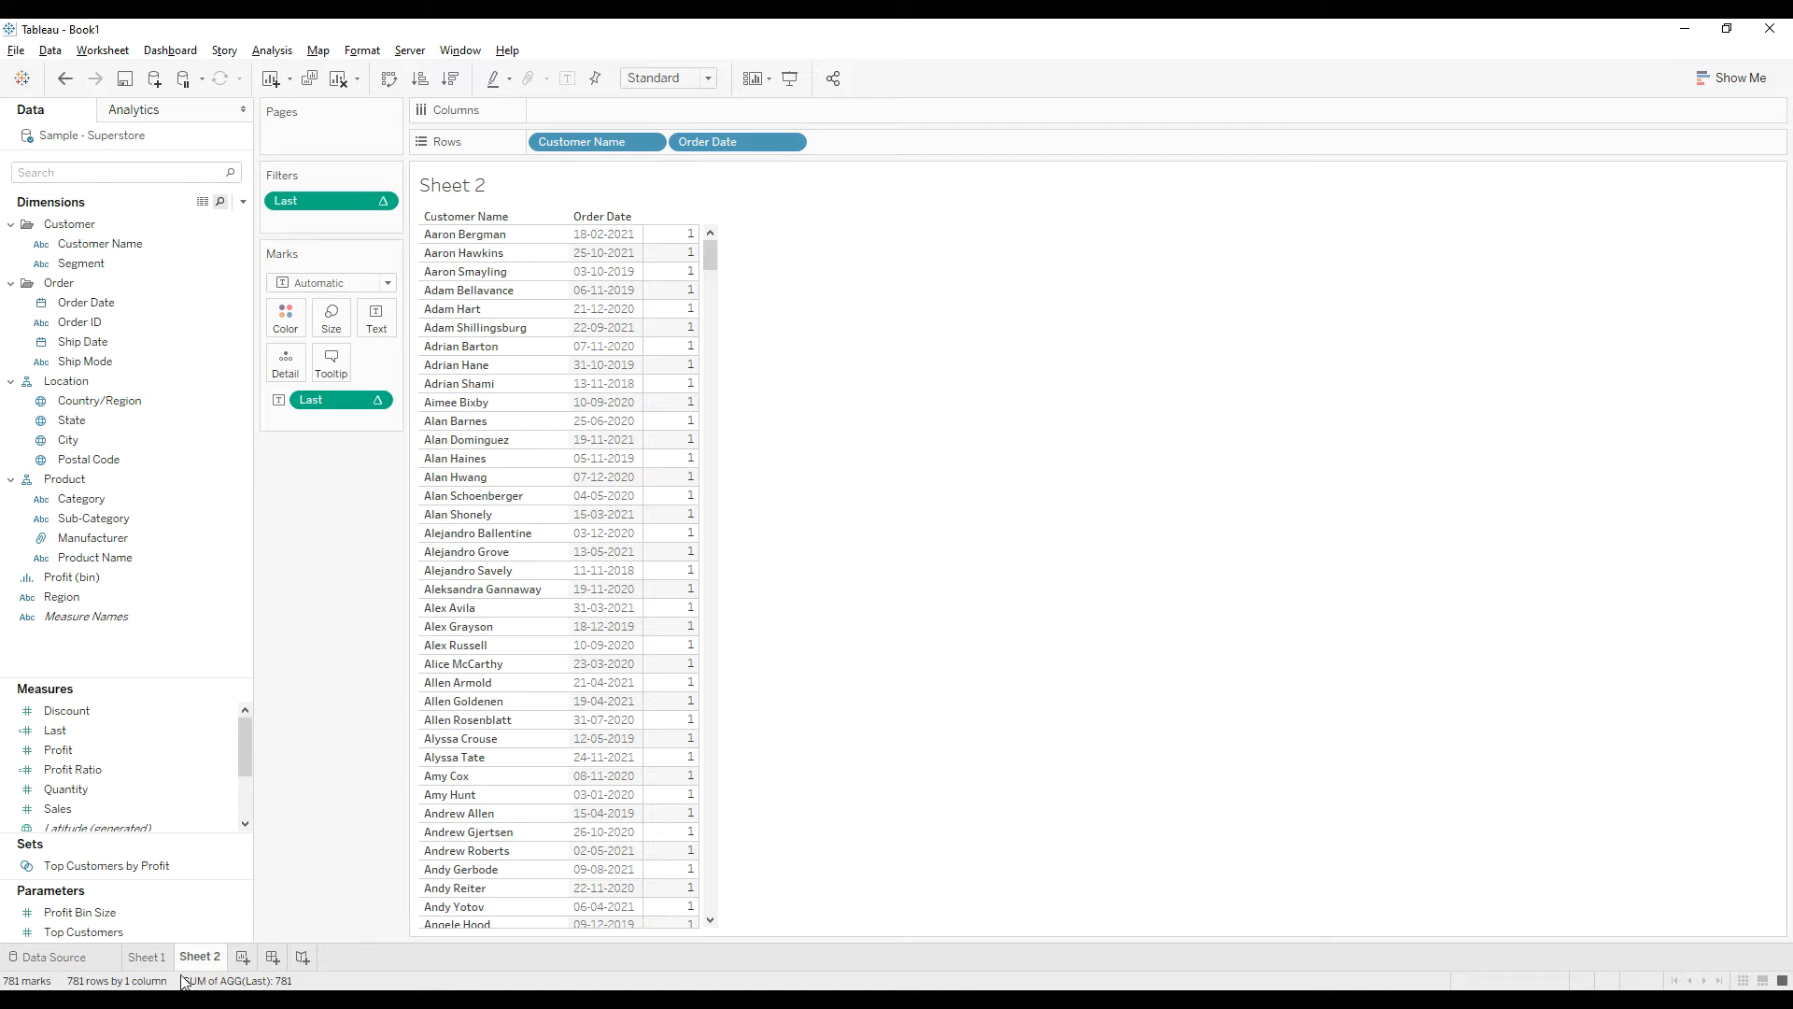
left_click(147, 957)
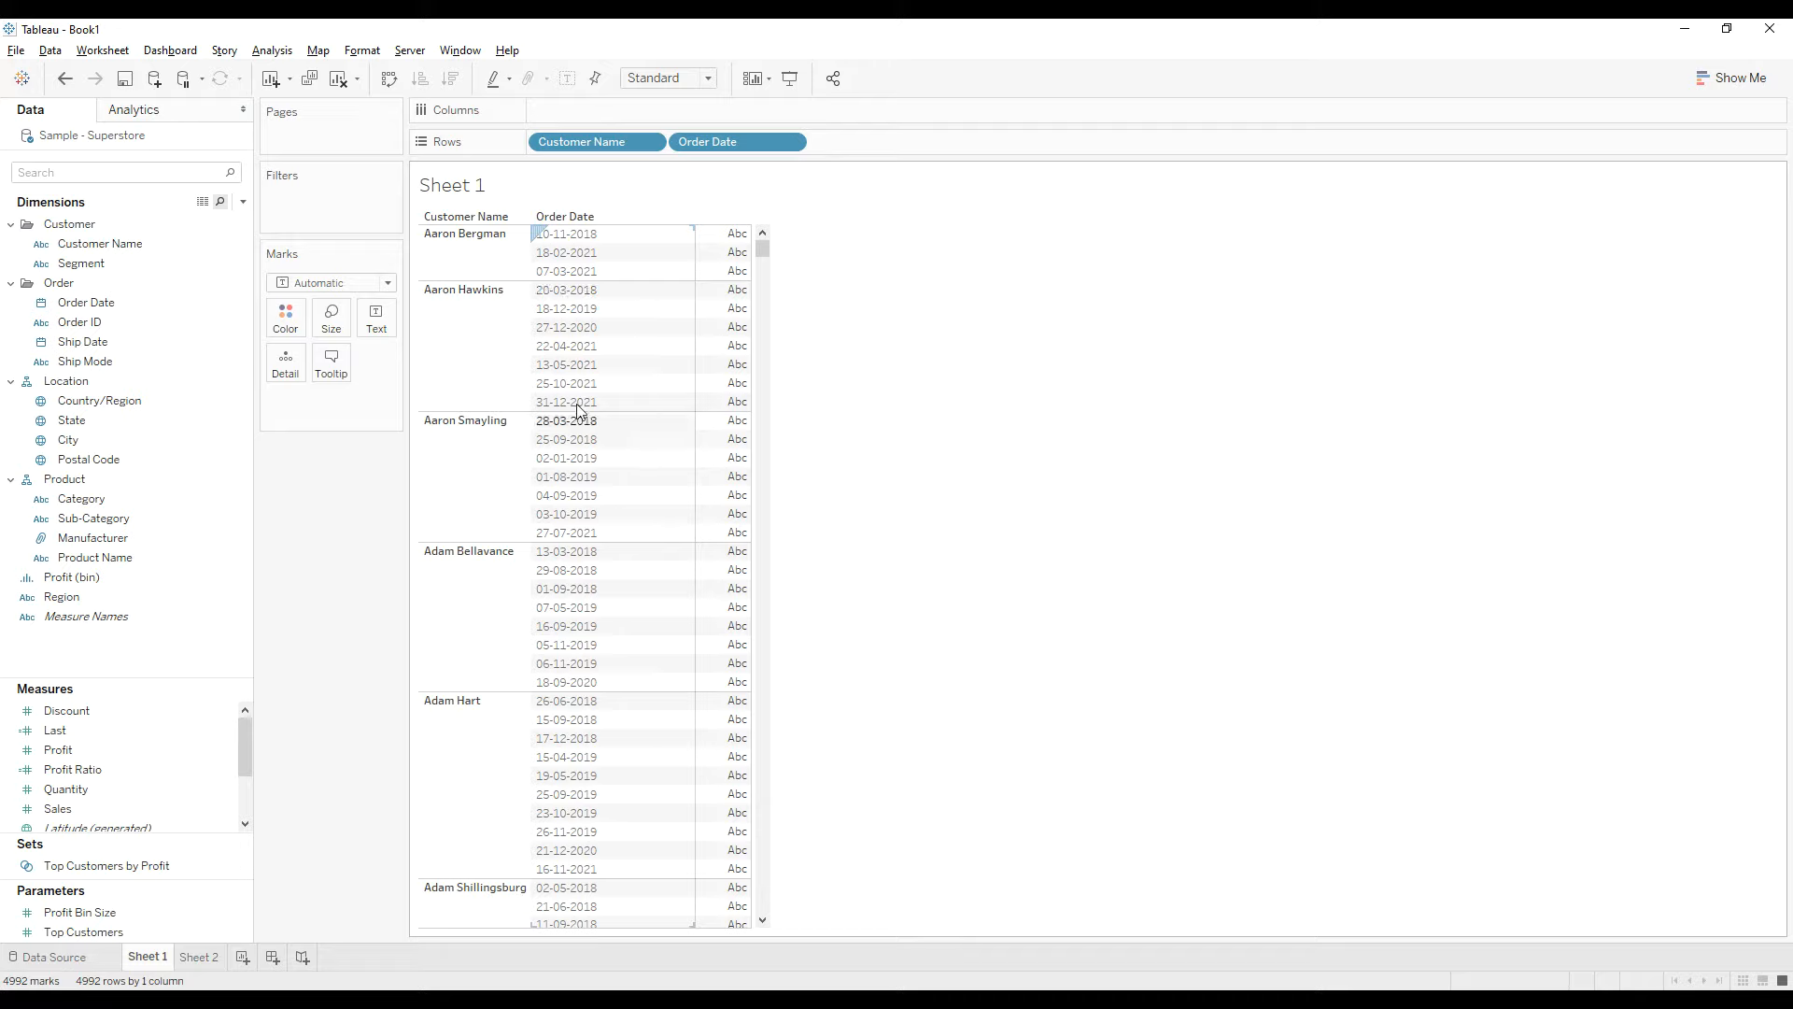
mouse_move(545, 394)
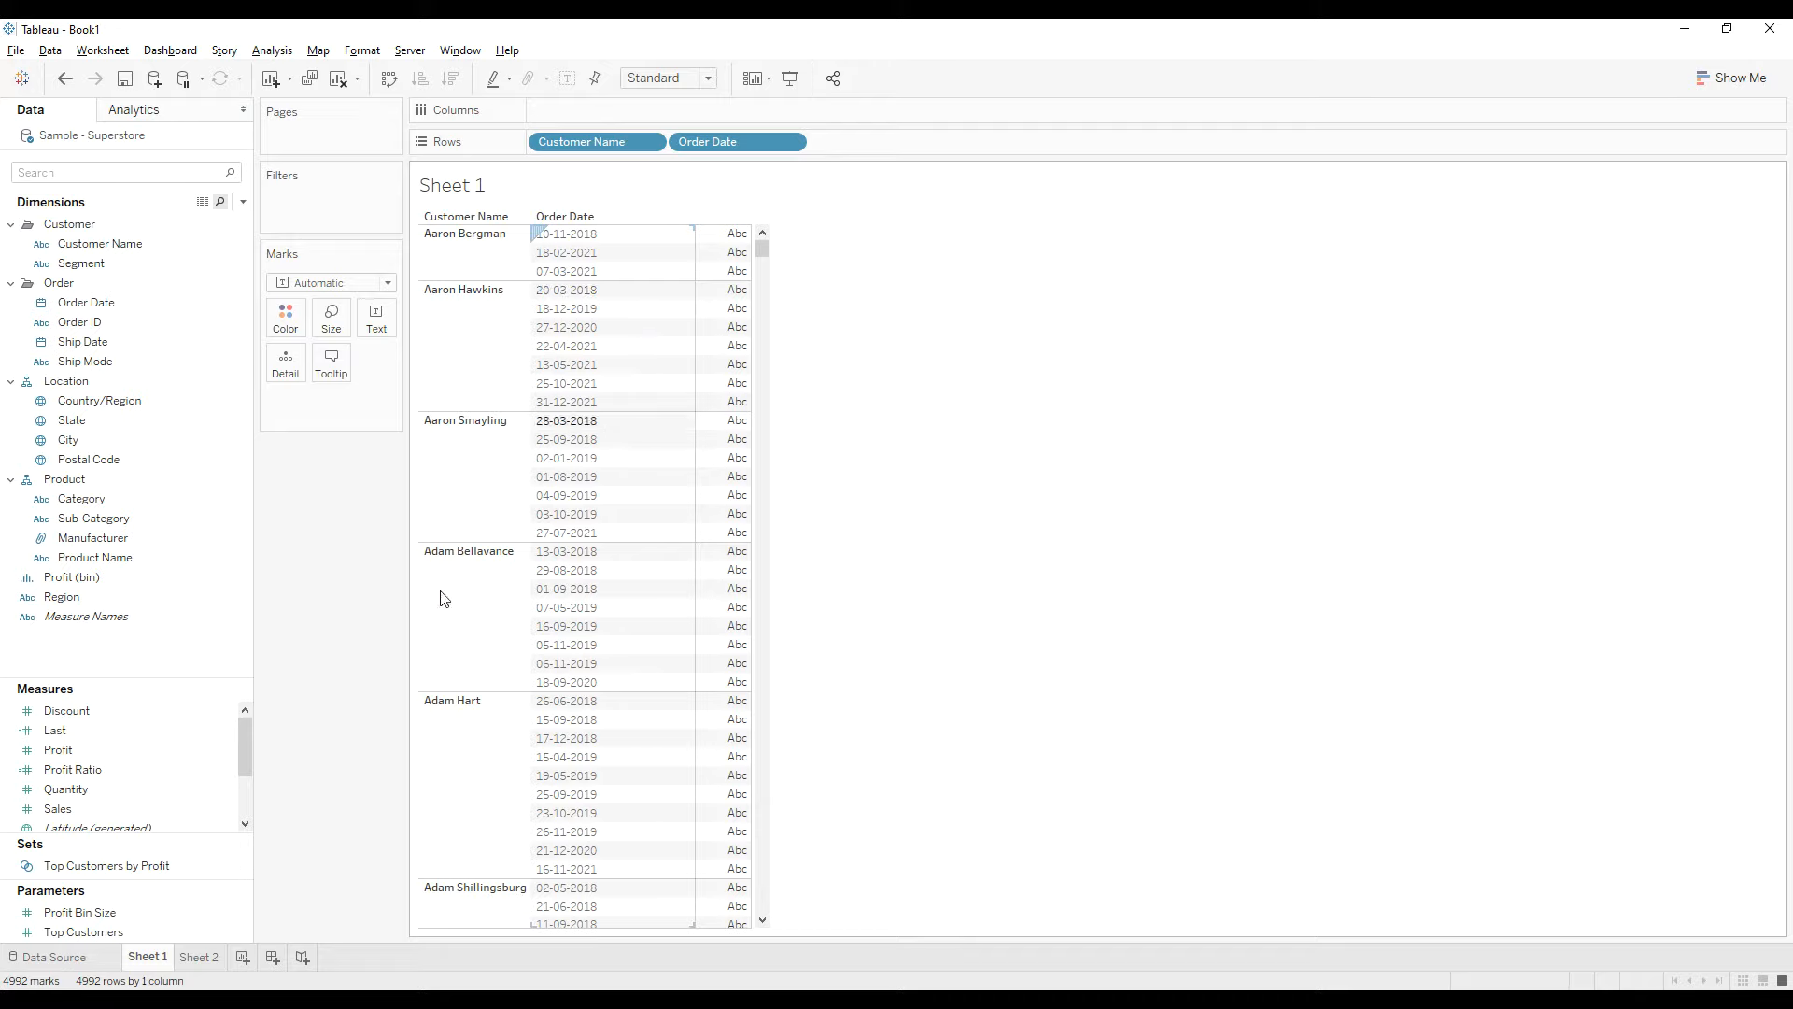
left_click(199, 957)
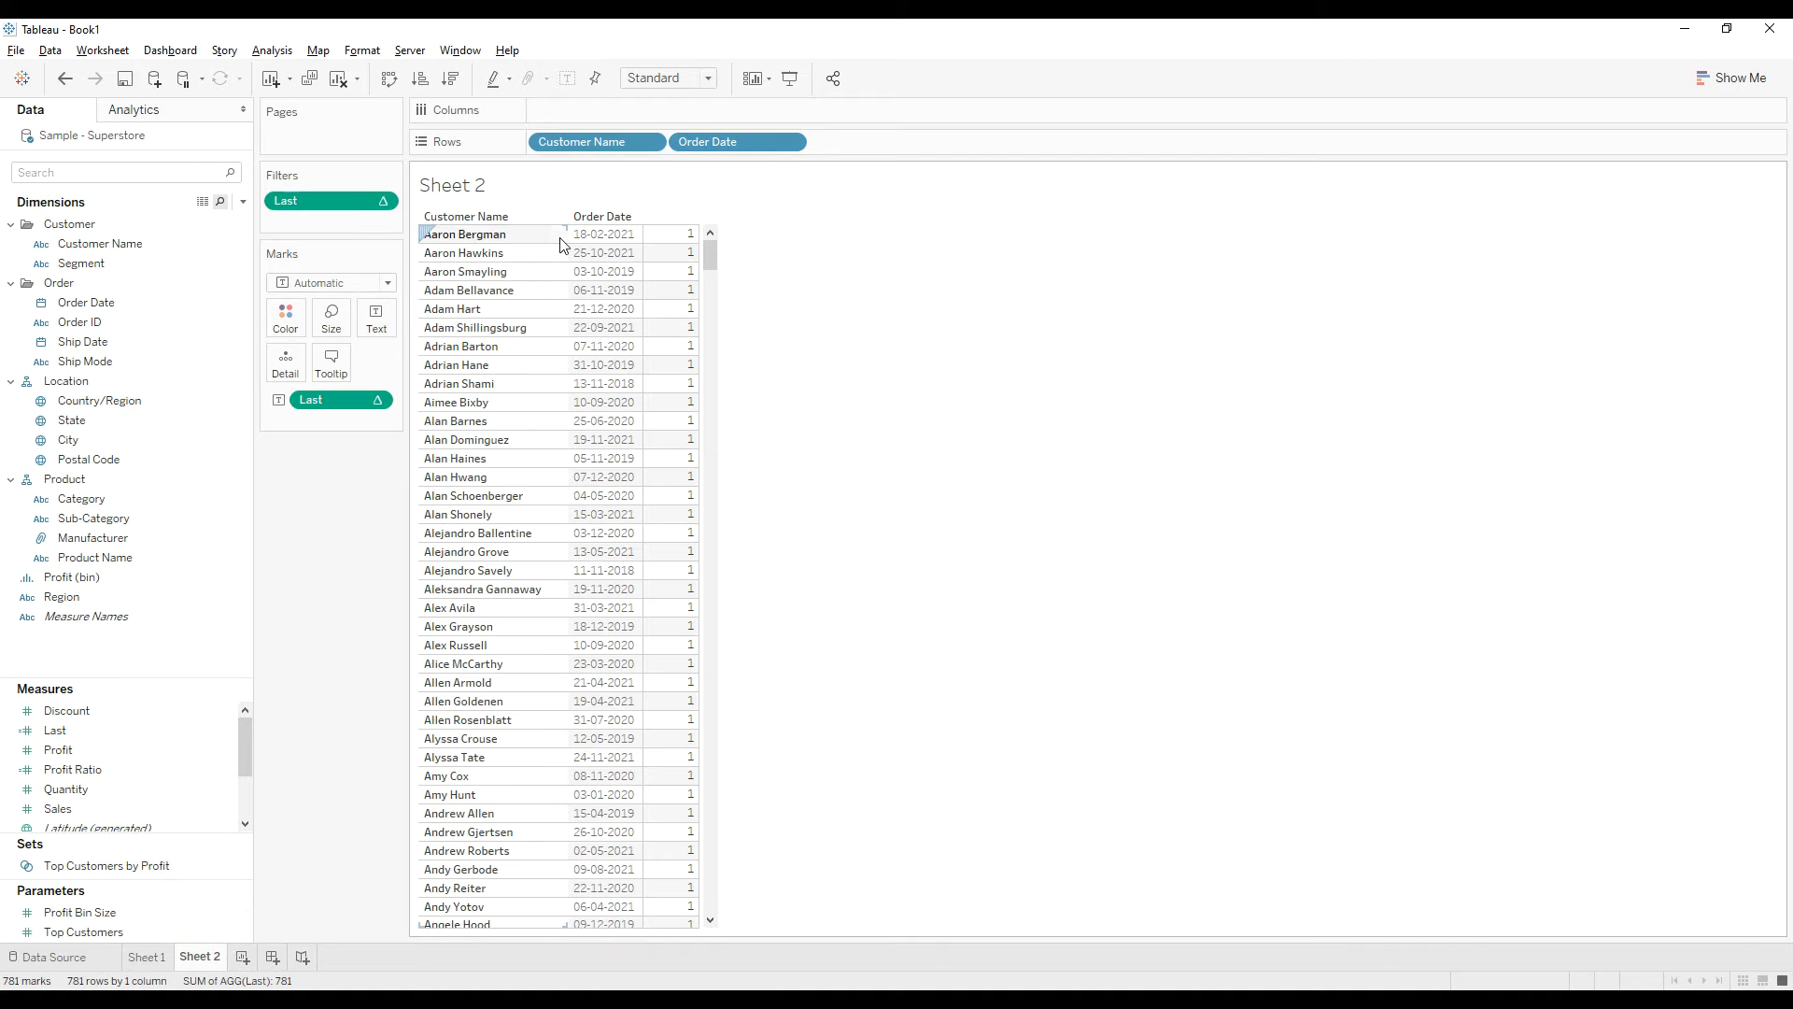